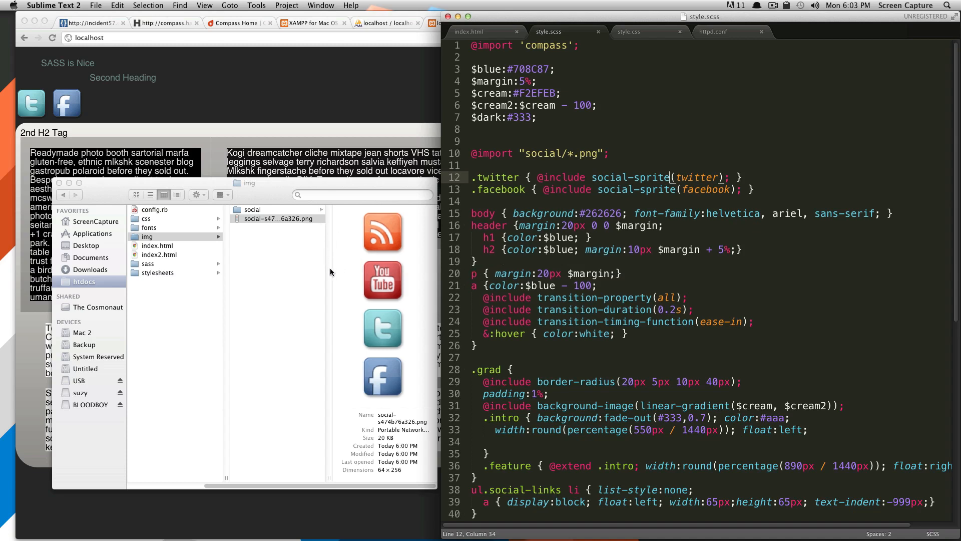
pyautogui.moveTo(396, 382)
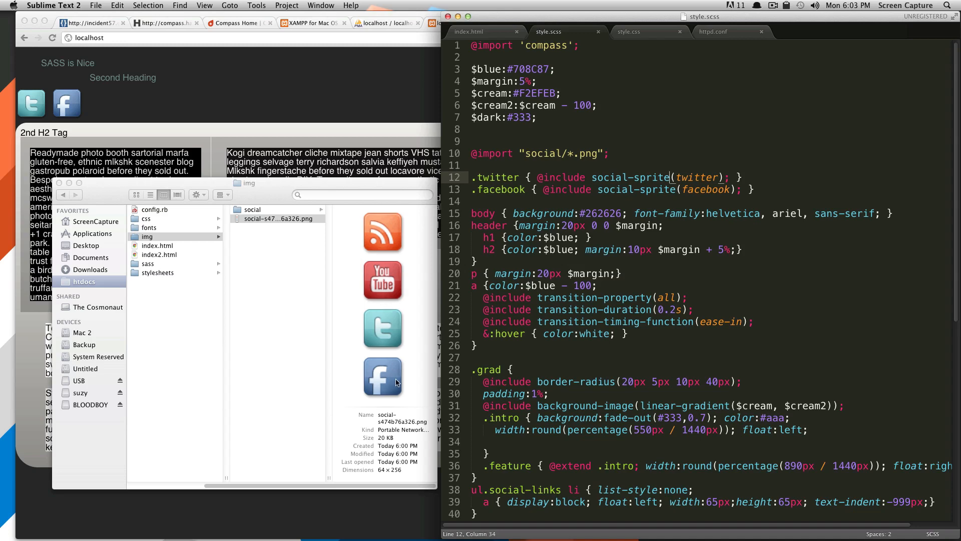
# After previewing the sprite, add $social-spacing:20px on line 9 above the social import
pyautogui.click(275, 215)
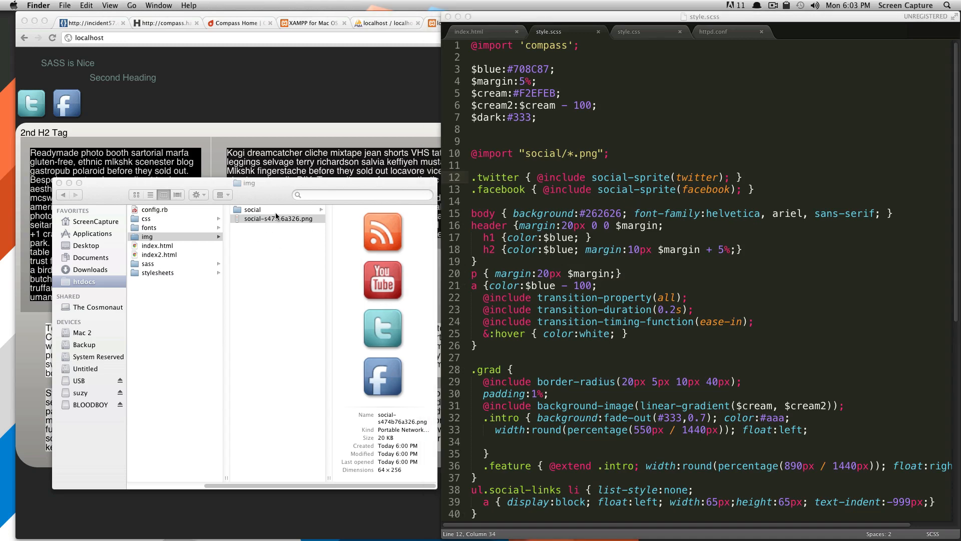
pyautogui.click(277, 218)
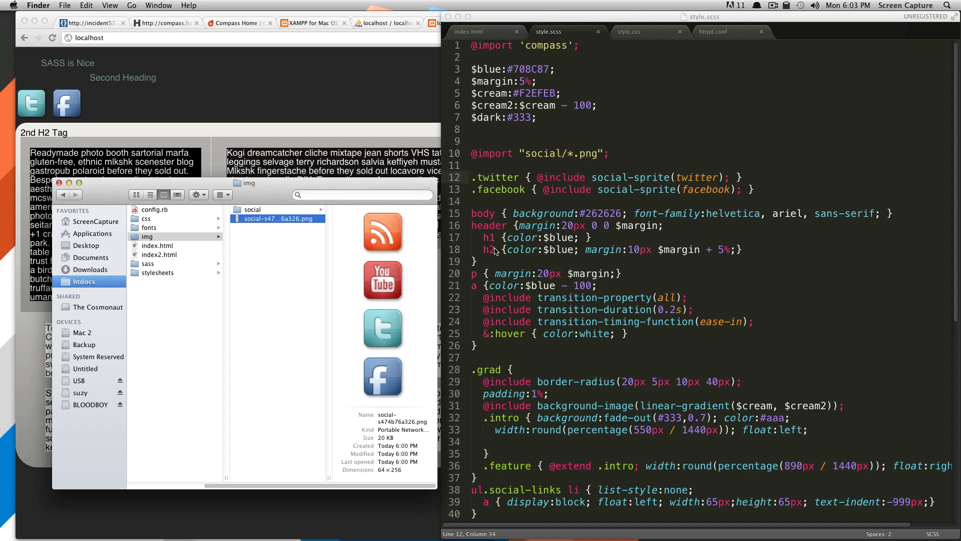
pyautogui.moveTo(516, 215)
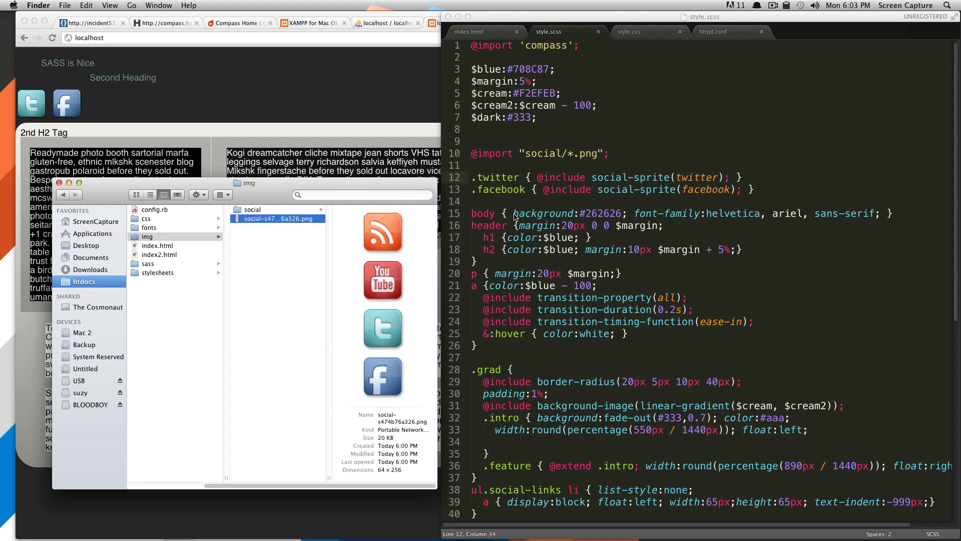
pyautogui.moveTo(510, 146)
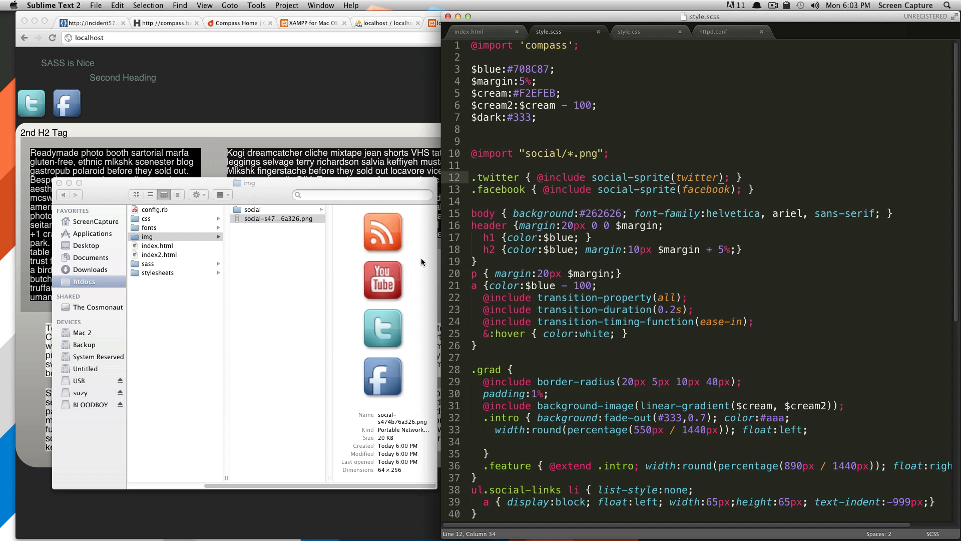
pyautogui.moveTo(426, 282)
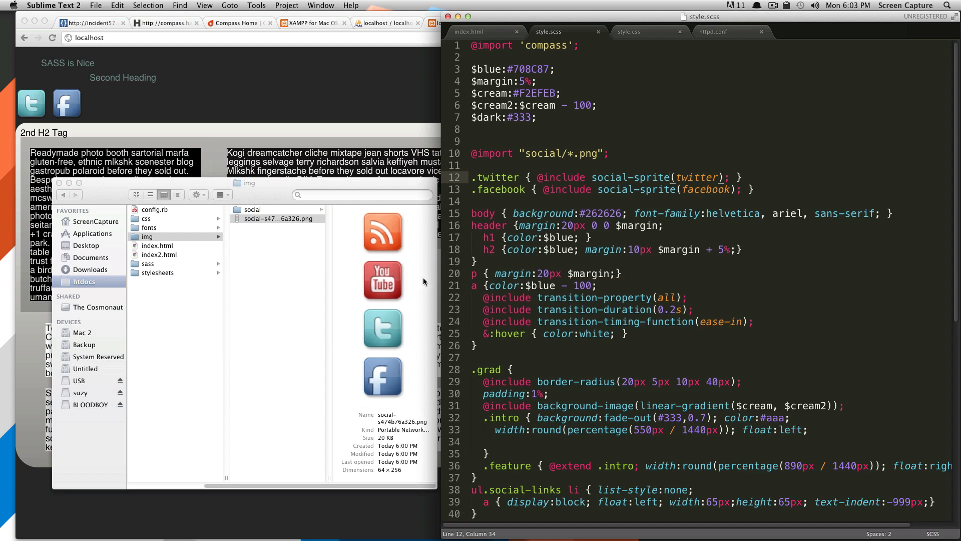
pyautogui.moveTo(427, 277)
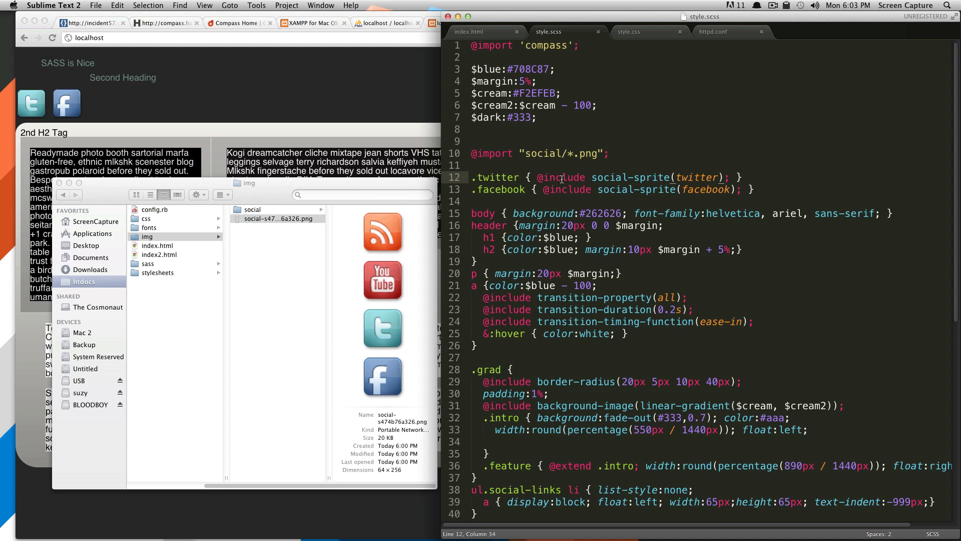
pyautogui.moveTo(593, 163)
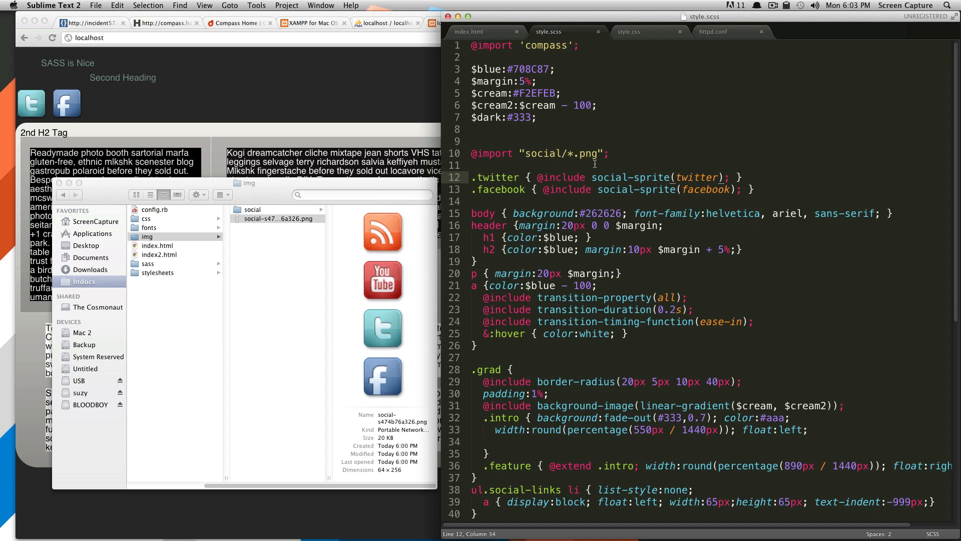
pyautogui.moveTo(533, 142)
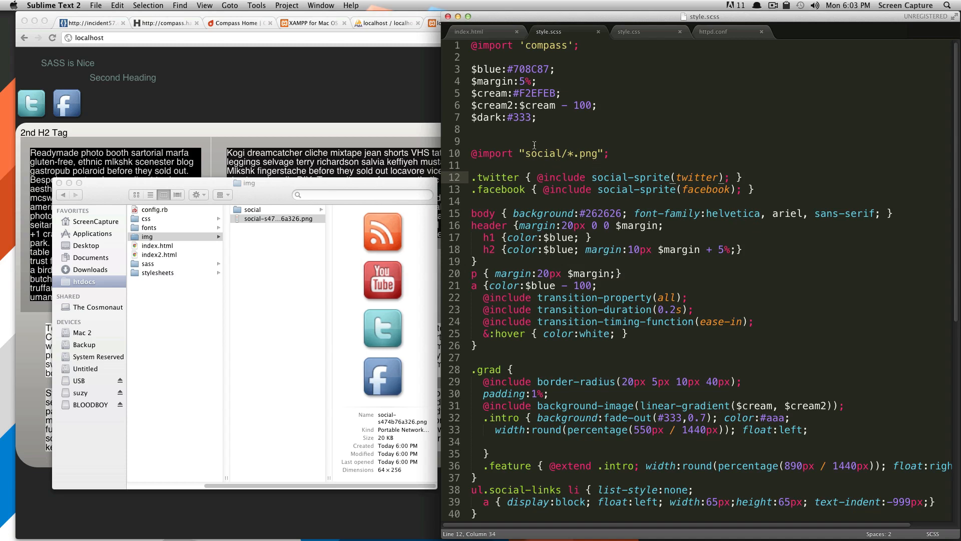
pyautogui.click(475, 141)
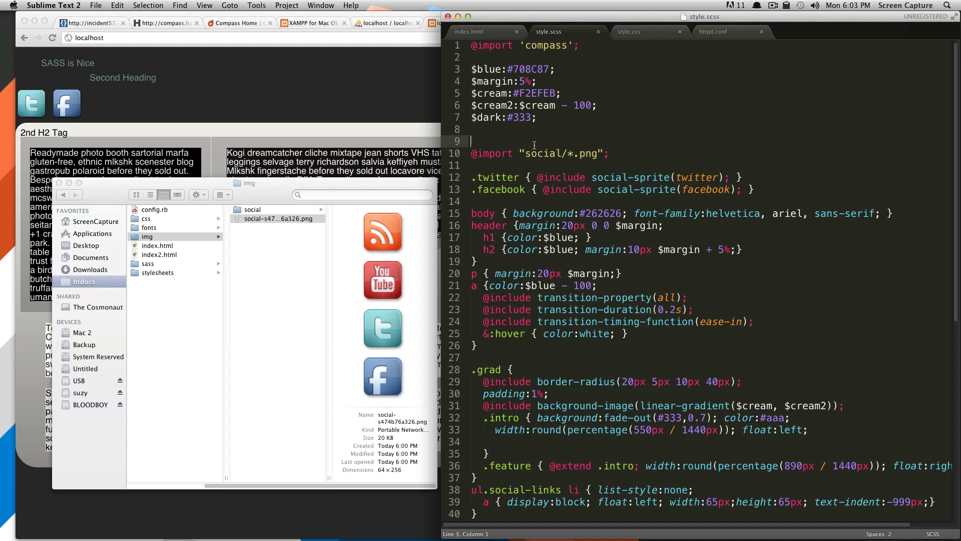
pyautogui.moveTo(370, 281)
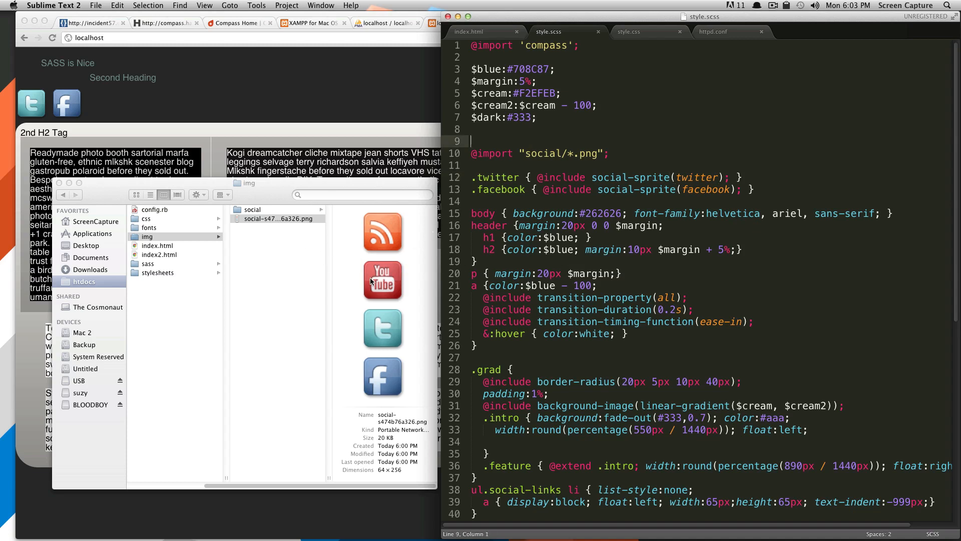
pyautogui.moveTo(484, 166)
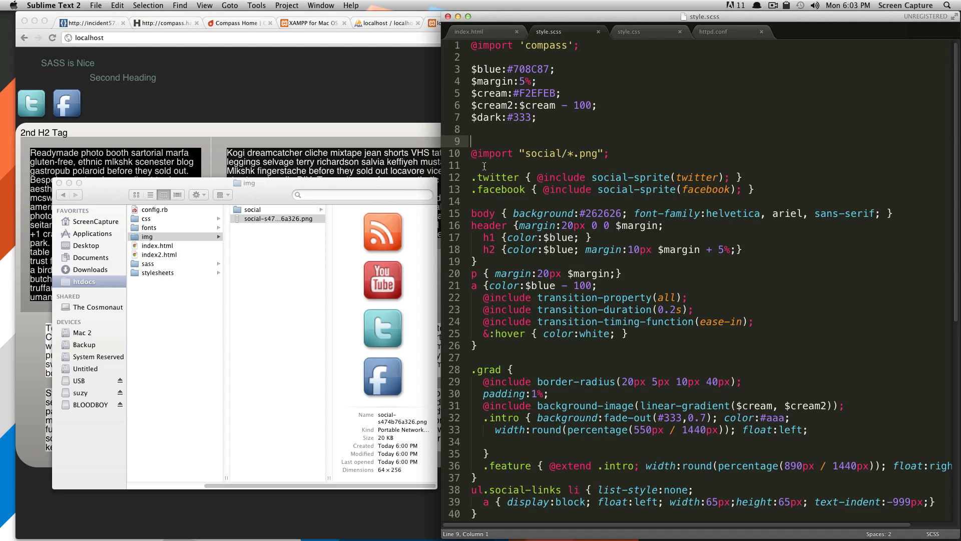
pyautogui.write('$')
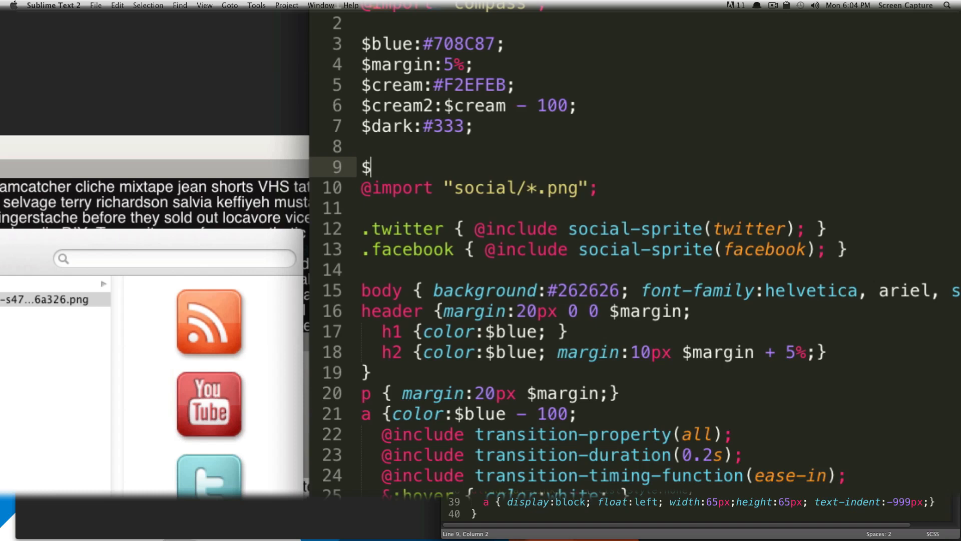
pyautogui.write('social-')
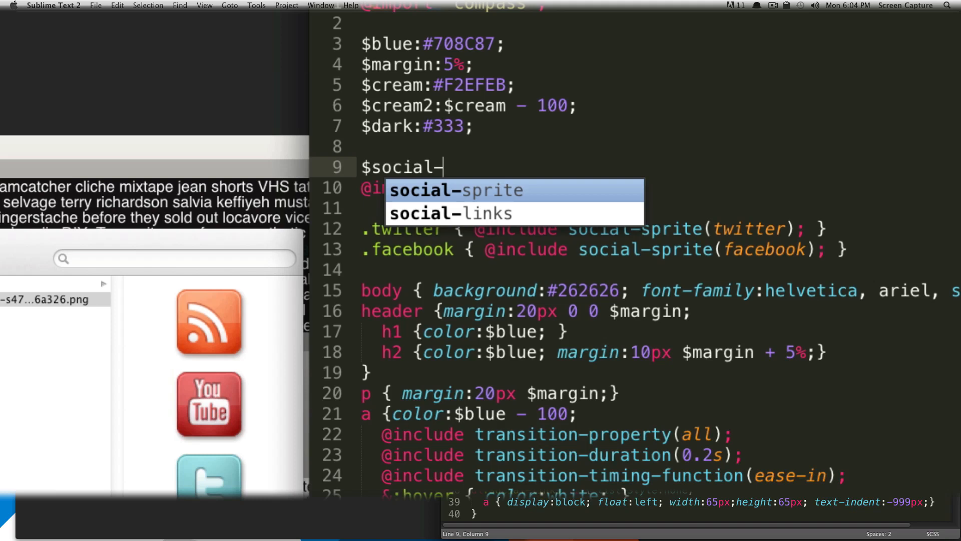
pyautogui.write('spacing')
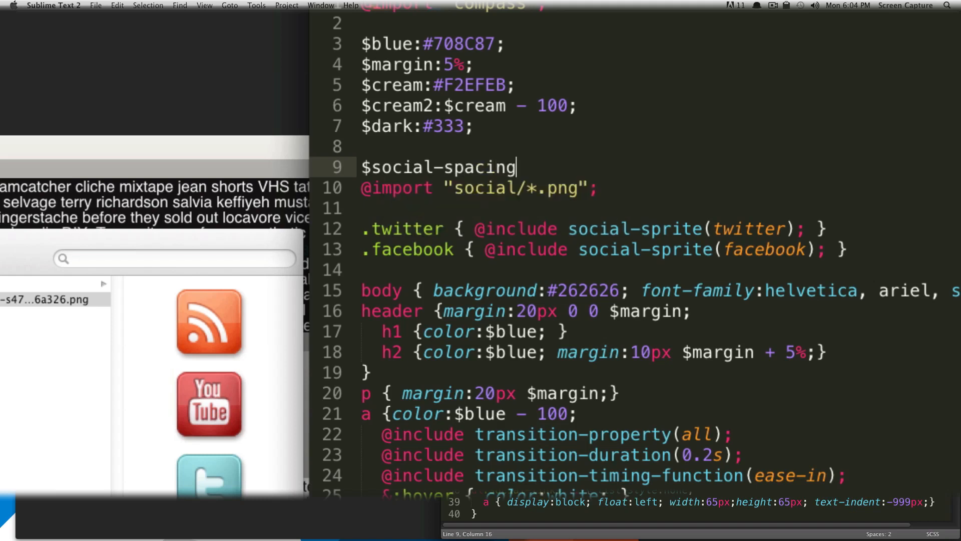
pyautogui.write(':;')
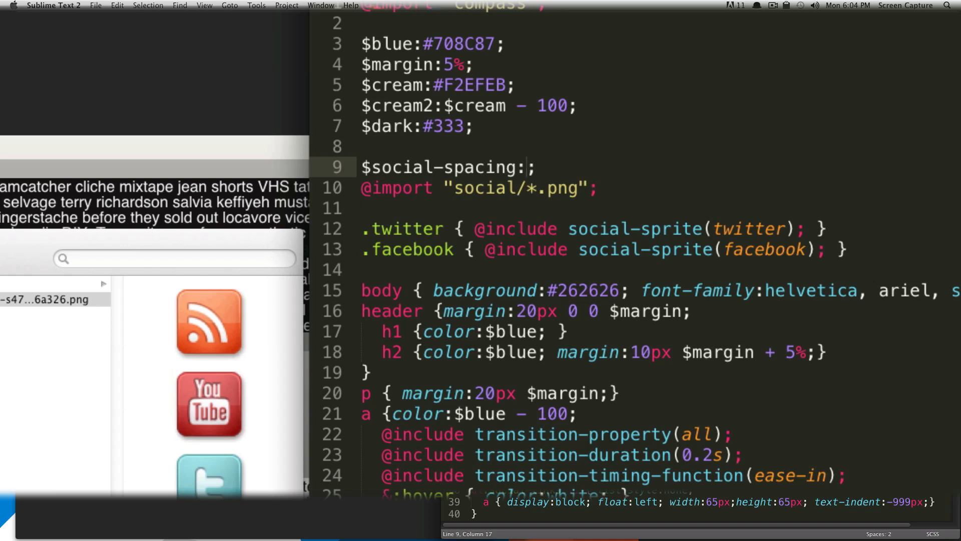
pyautogui.write('20')
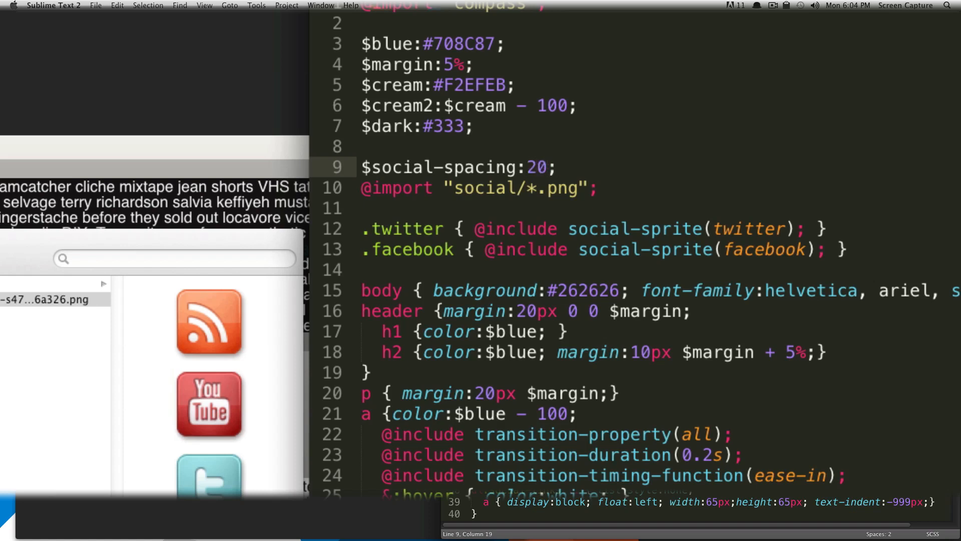
pyautogui.write('px')
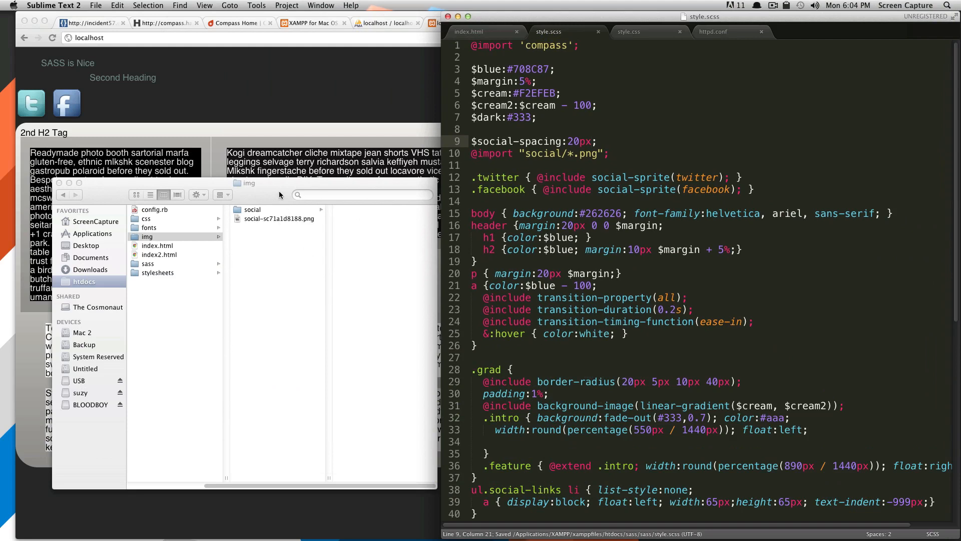
# Preview the regenerated social sprite PNG, now 64×316 with wider icon spacing
pyautogui.click(277, 219)
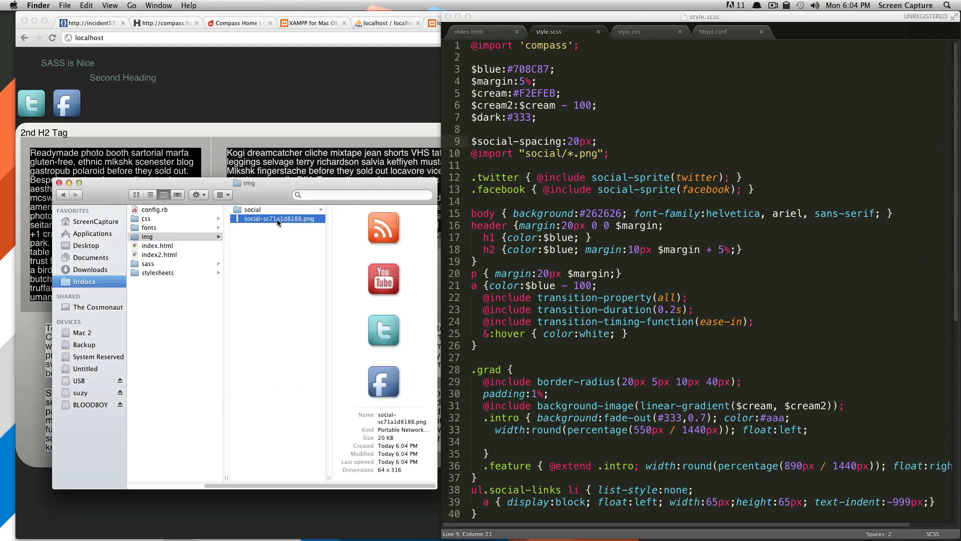
pyautogui.moveTo(389, 316)
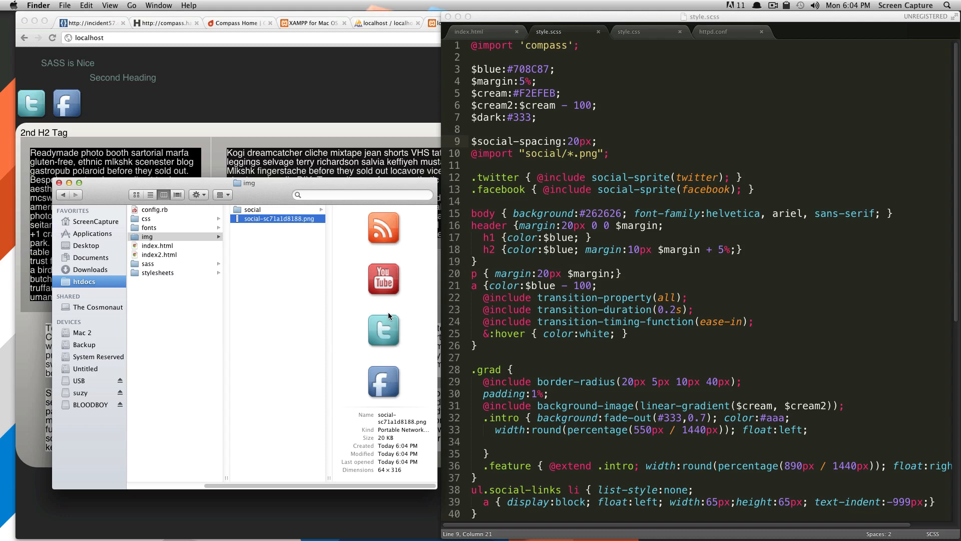
pyautogui.moveTo(443, 232)
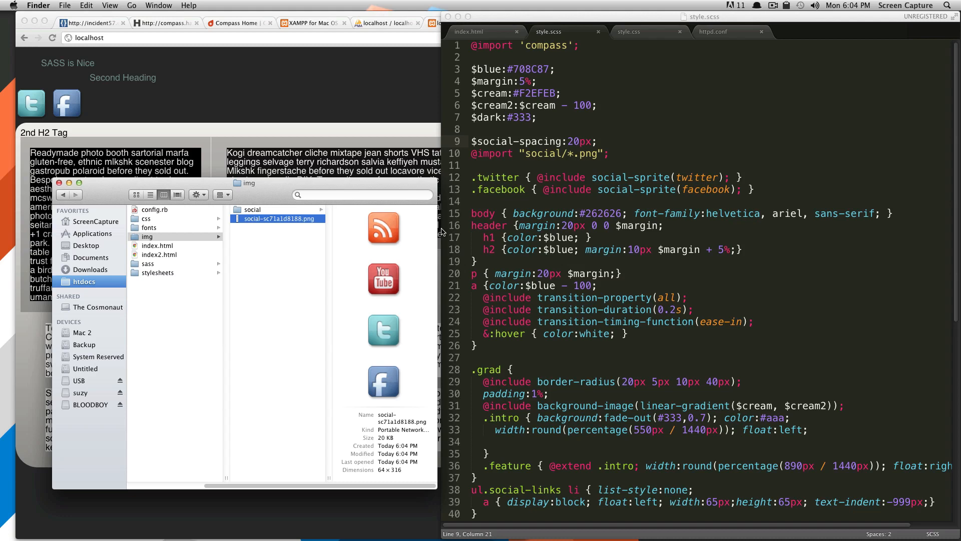
pyautogui.moveTo(556, 157)
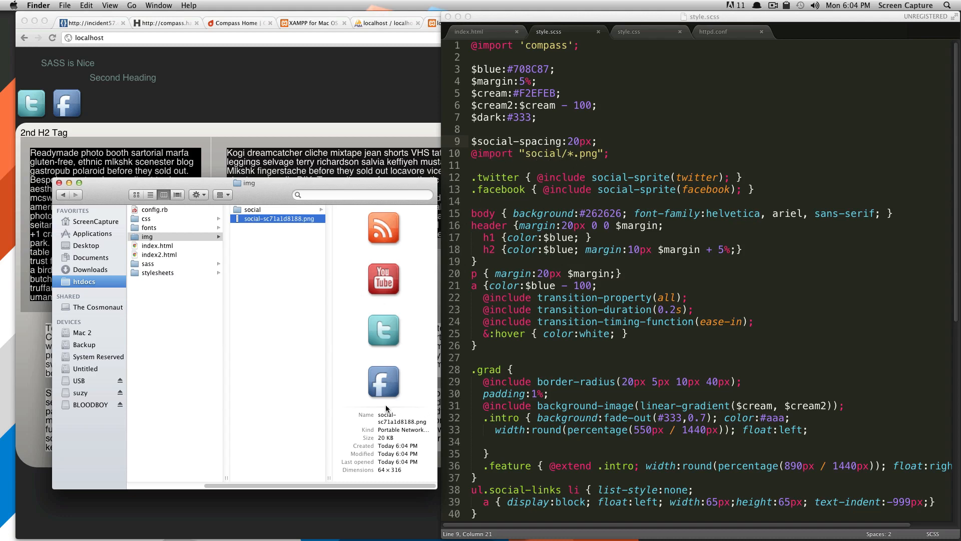
pyautogui.moveTo(450, 331)
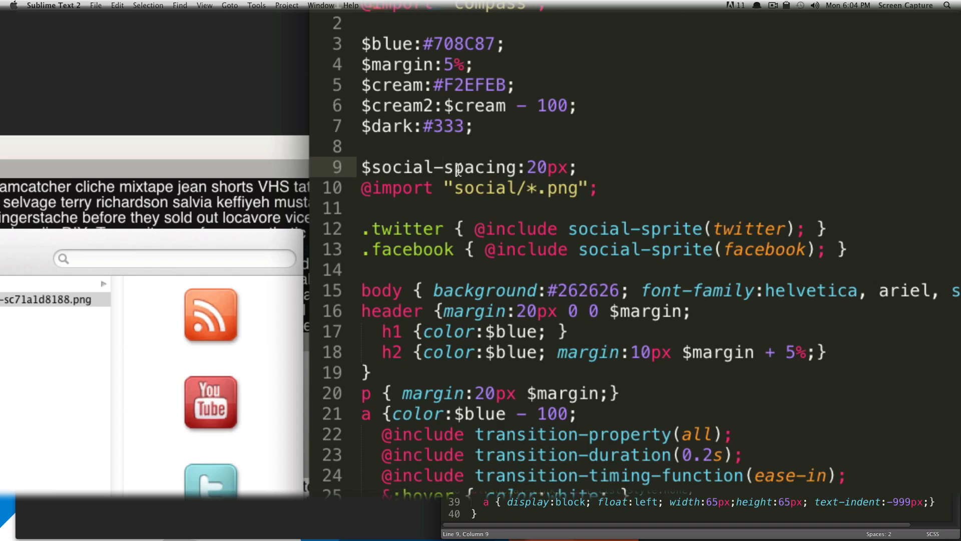
# Change $social-spacing to $social-facebook-spacing:20px on line 9 and save style.scss
pyautogui.write('fa')
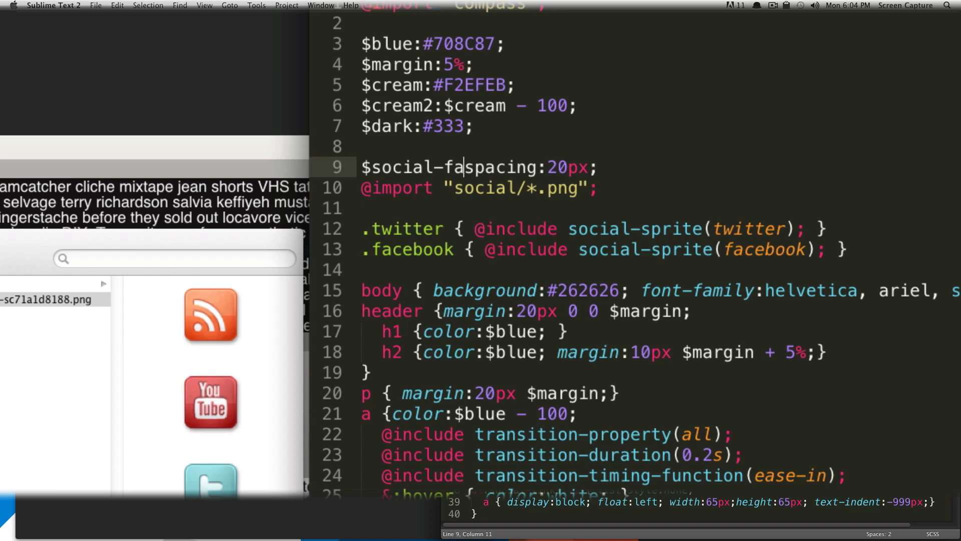
pyautogui.write('cebook-')
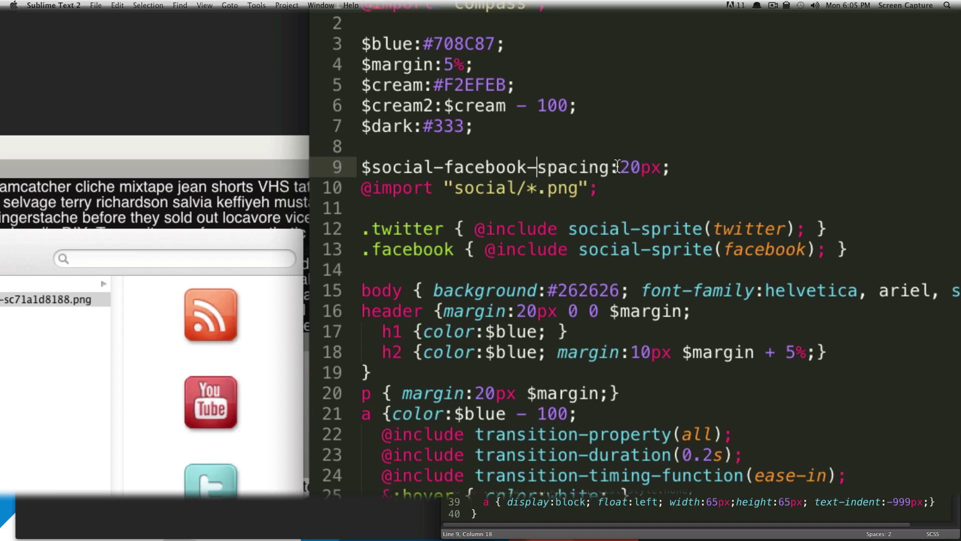
pyautogui.doubleClick(637, 167)
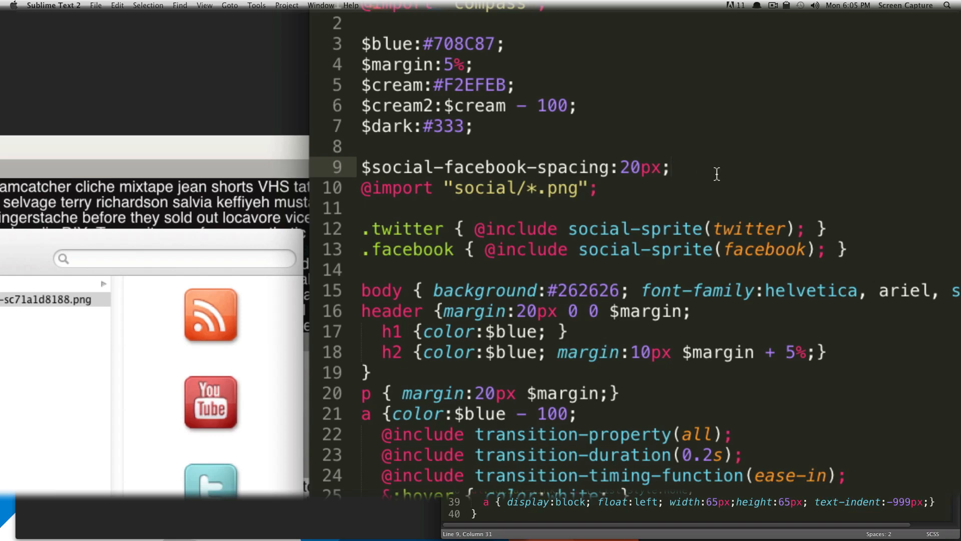
pyautogui.press('cmd+s')
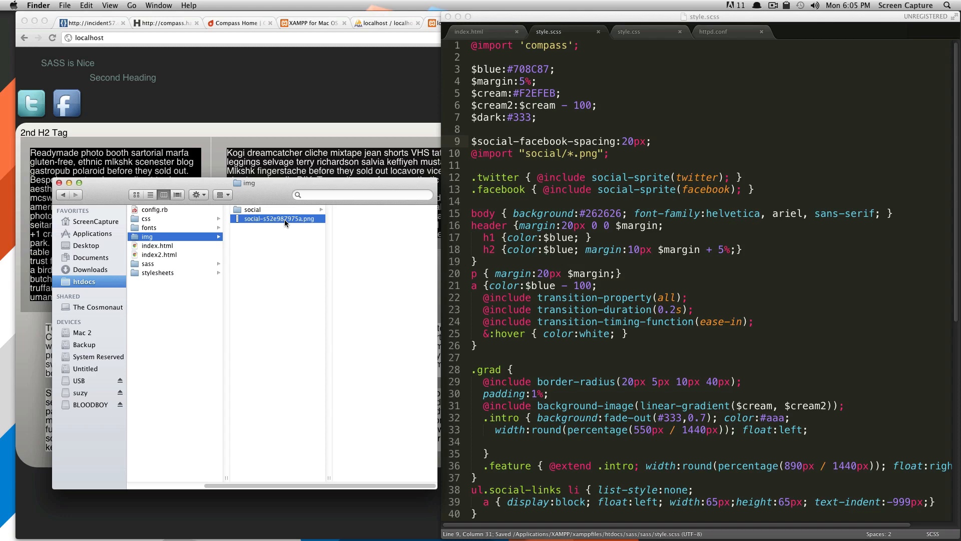
# Preview the newest sprite PNG, 64×276 with extra space only above Facebook
pyautogui.click(277, 219)
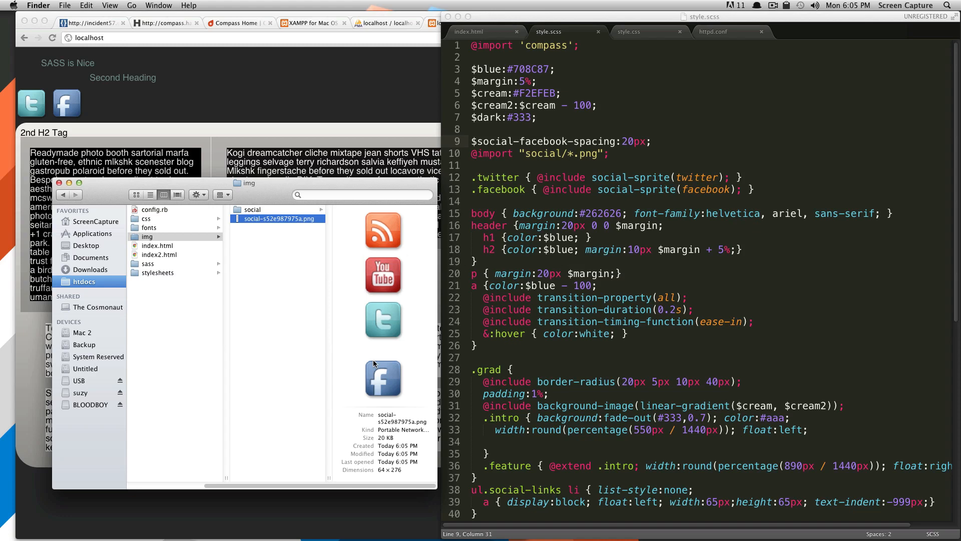
pyautogui.moveTo(522, 307)
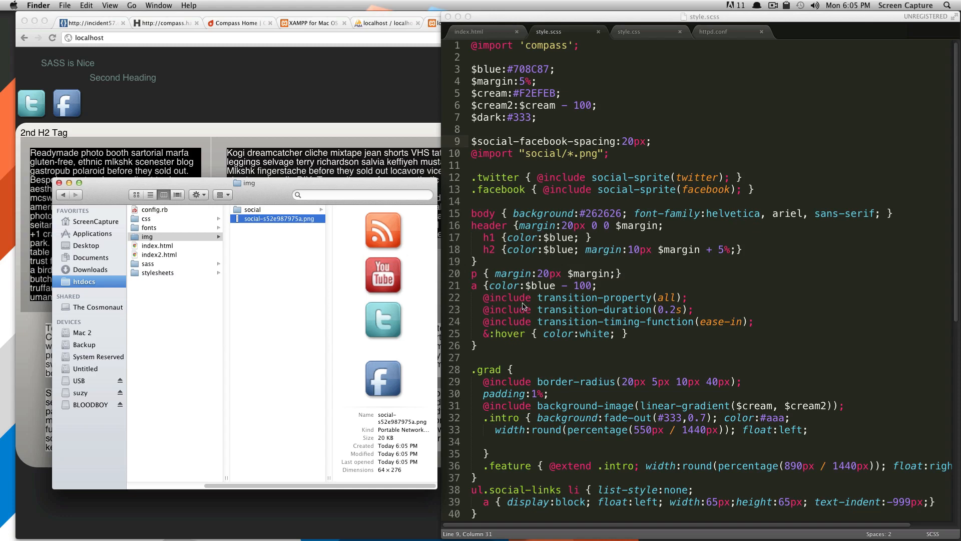
pyautogui.moveTo(518, 147)
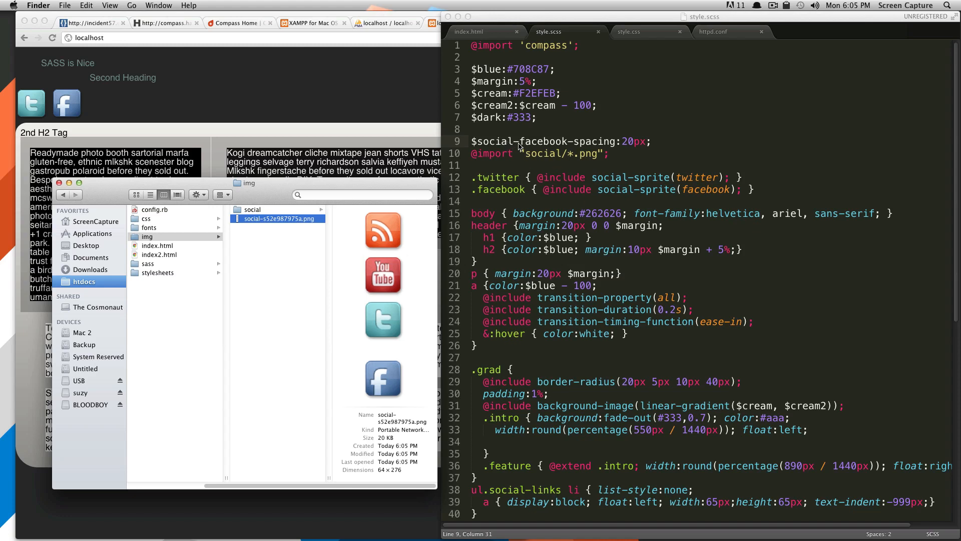
pyautogui.moveTo(590, 147)
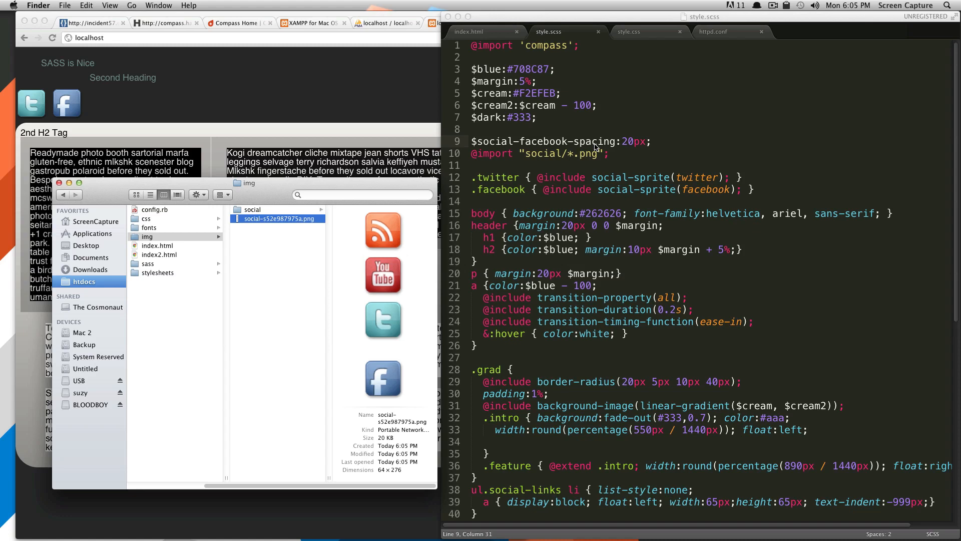
pyautogui.moveTo(629, 150)
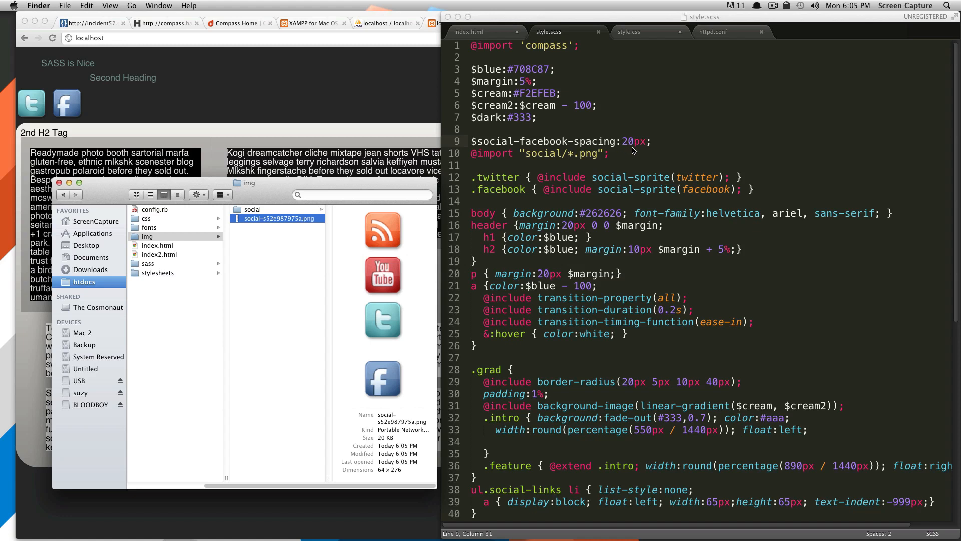
pyautogui.moveTo(536, 145)
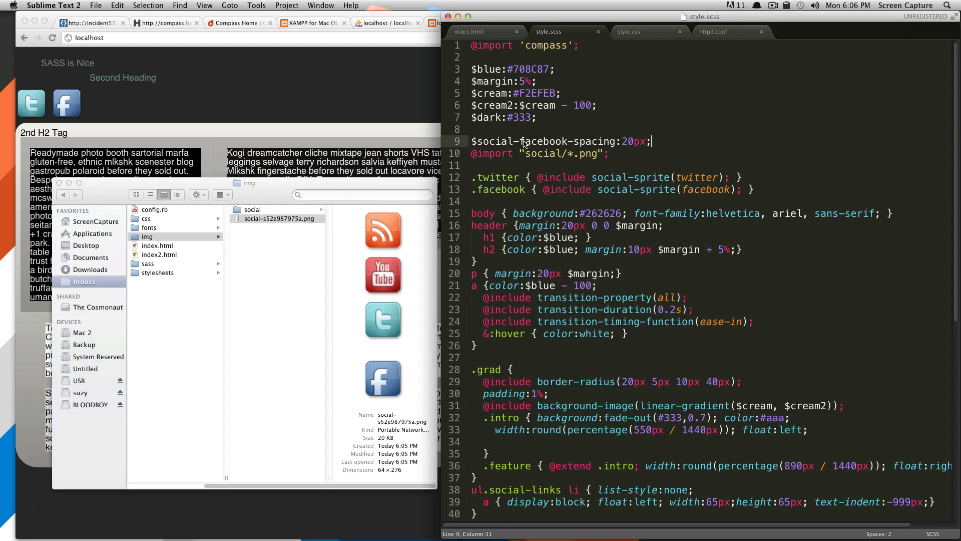
# Comment out the $social-facebook-spacing line, save, and add a blank line below
pyautogui.doubleClick(502, 141)
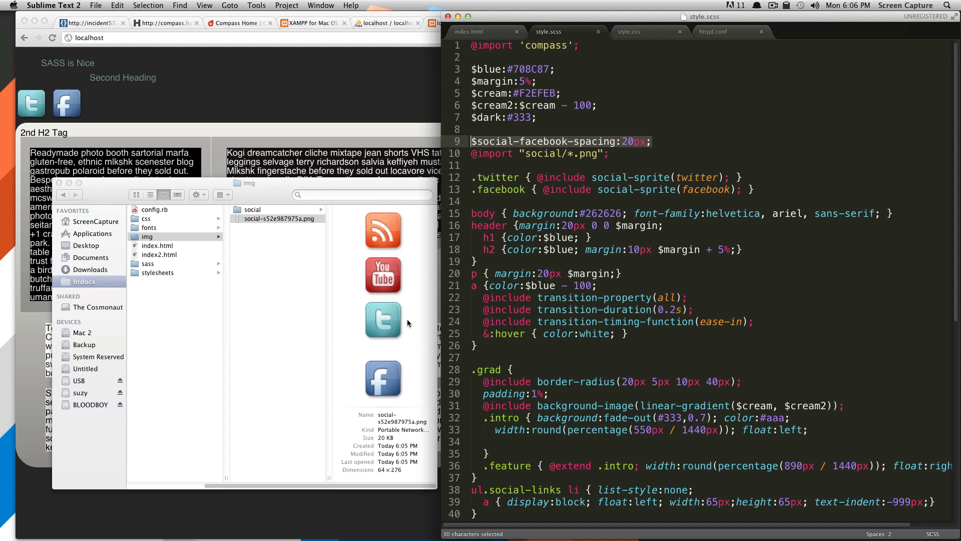
pyautogui.click(472, 141)
pyautogui.write('//')
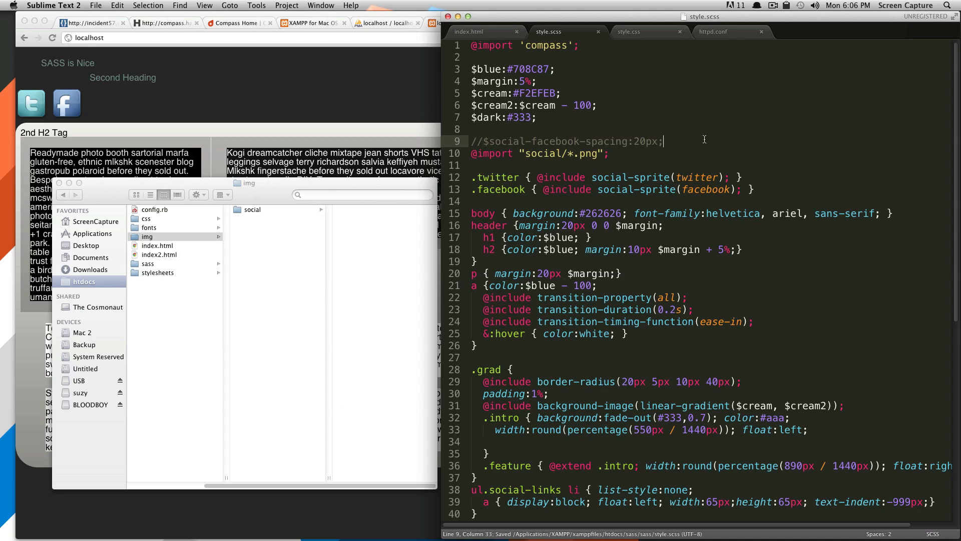
pyautogui.press('Return')
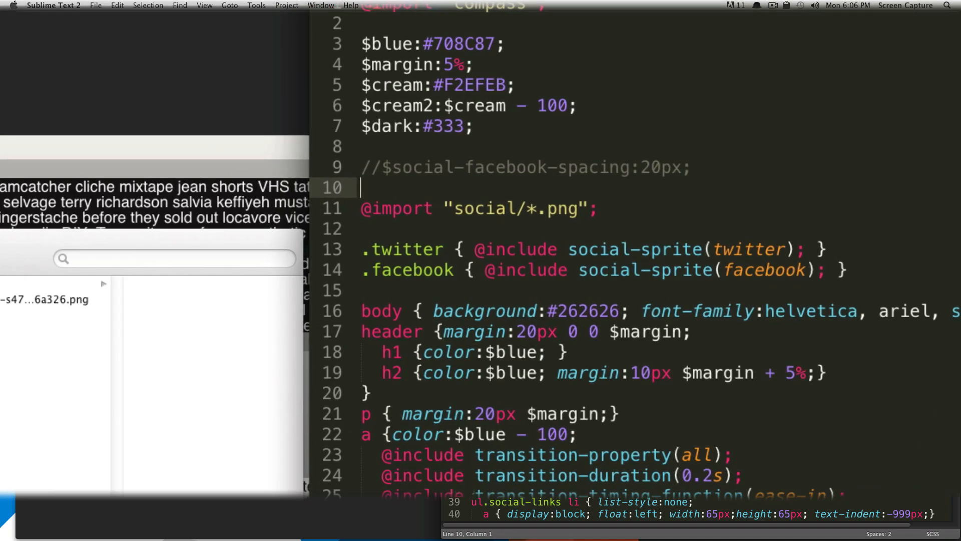
# Type $social-layout:horizontal on line 10 above the sprite import, using autocomplete
pyautogui.write('$')
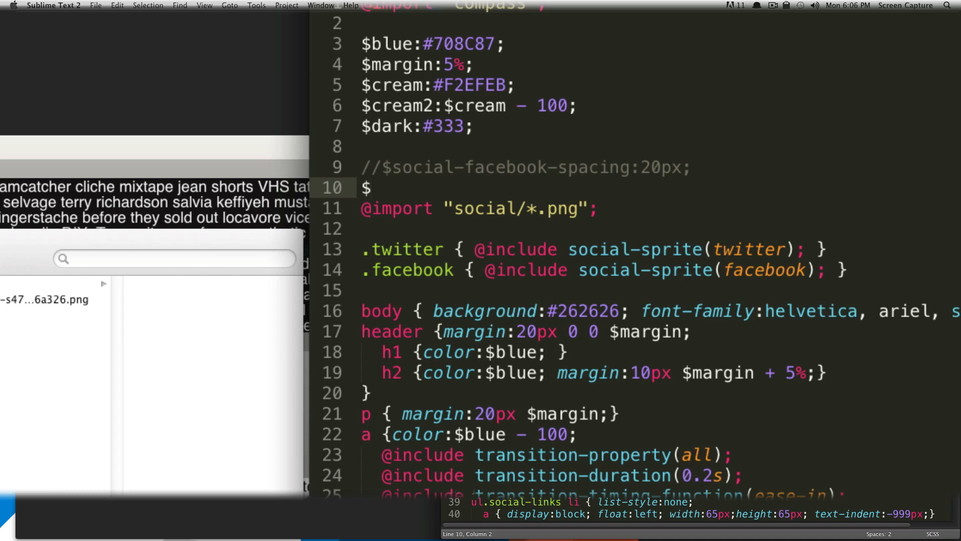
pyautogui.write('social')
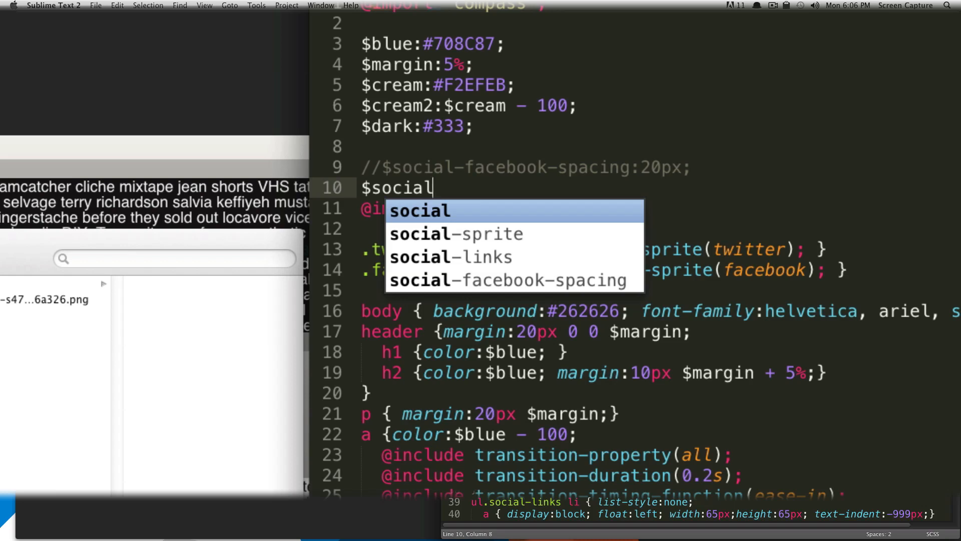
pyautogui.write('-layout')
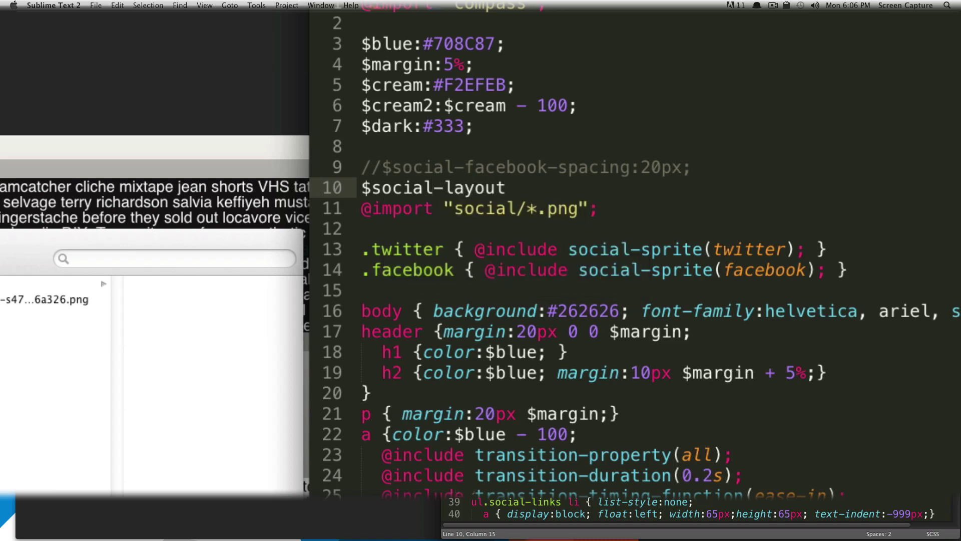
pyautogui.write(':;')
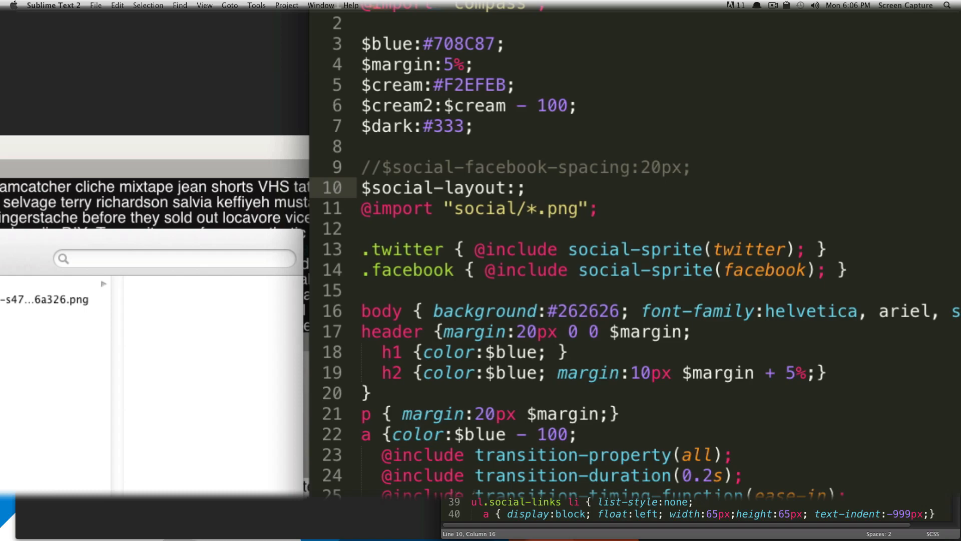
pyautogui.write('horizontal')
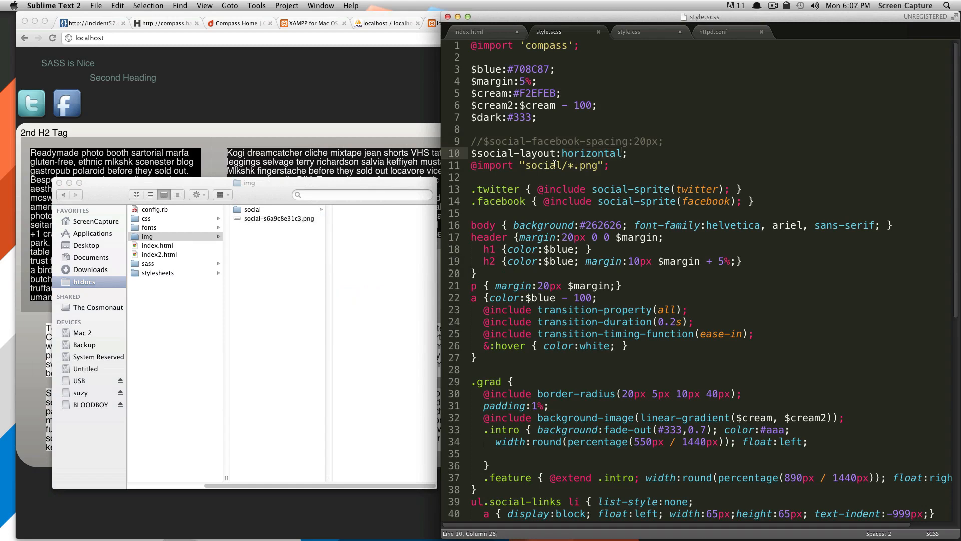
# Replace horizontal with diagonal in $social-layout and check the diagonal sprite preview
pyautogui.doubleClick(590, 153)
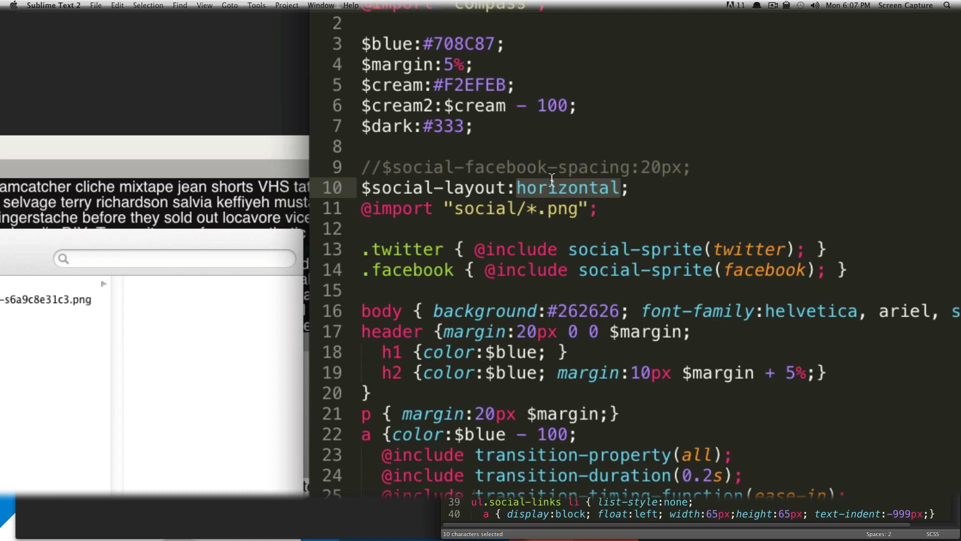
pyautogui.write('diagon')
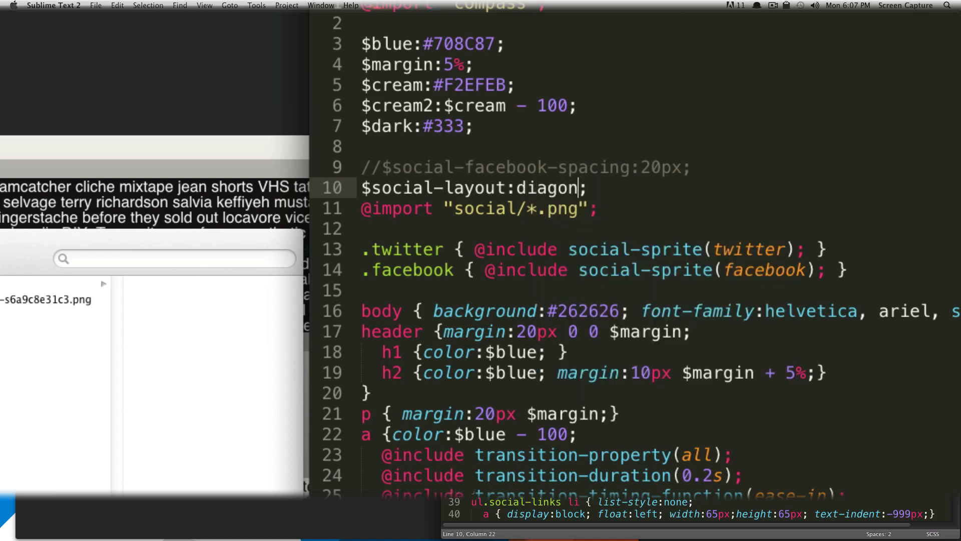
pyautogui.write('al')
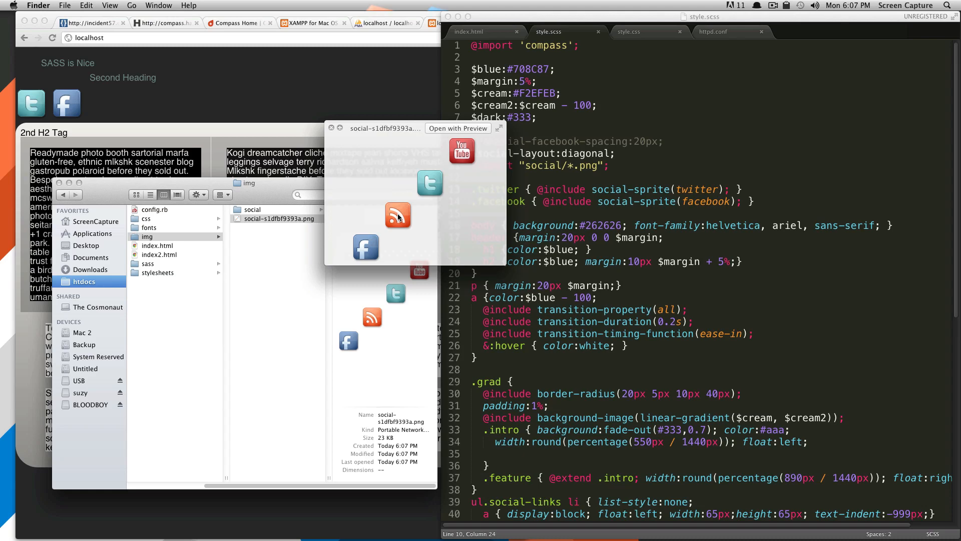
pyautogui.click(333, 129)
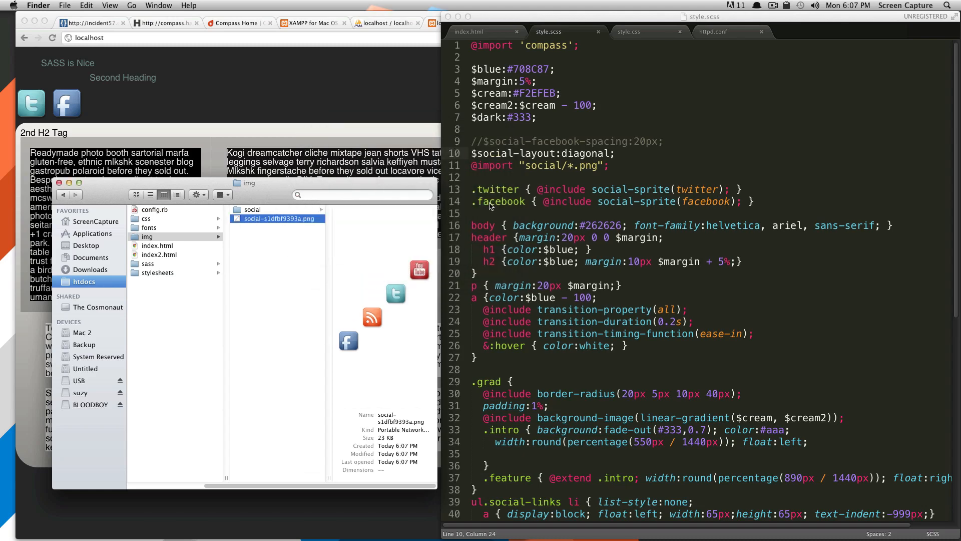
pyautogui.moveTo(608, 105)
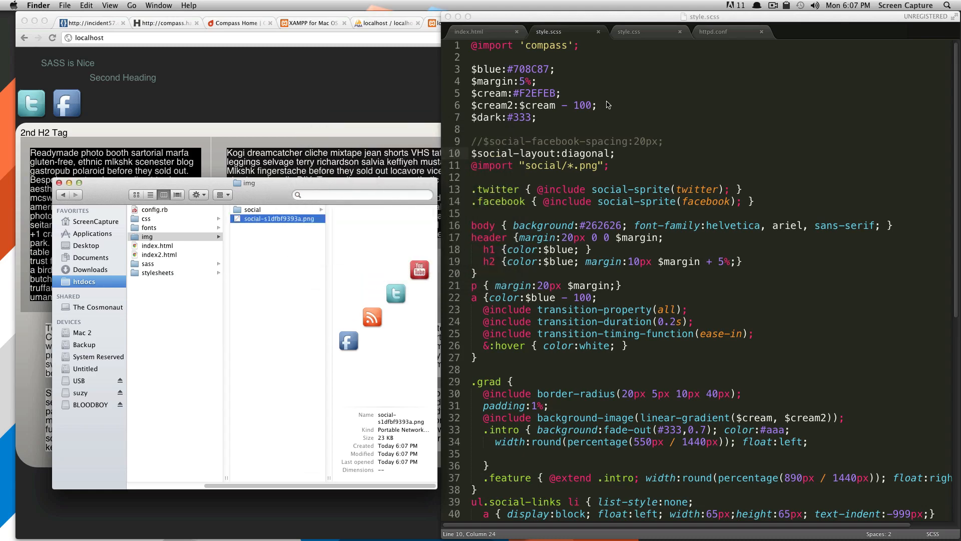
# Replace diagonal with smart in the $social-layout value on line 10
pyautogui.doubleClick(582, 154)
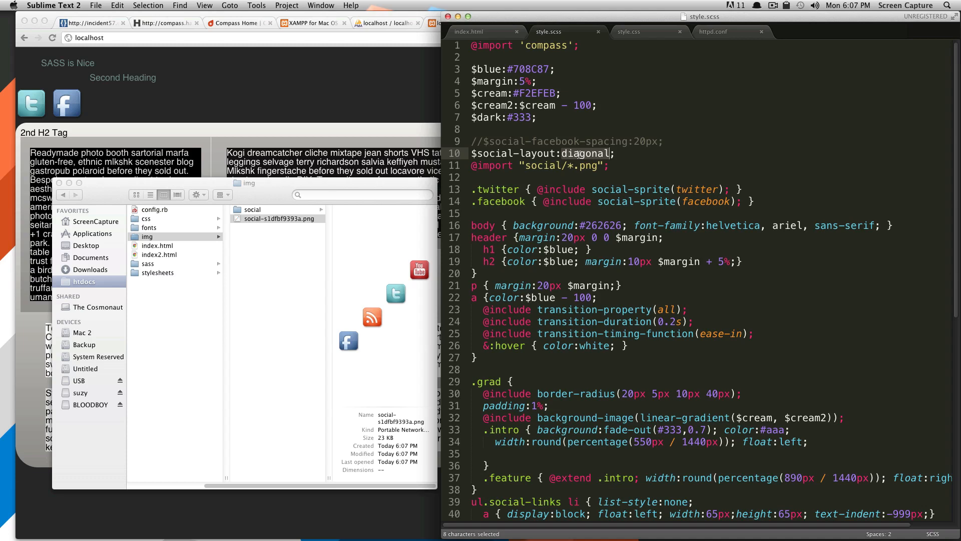
pyautogui.write('smart')
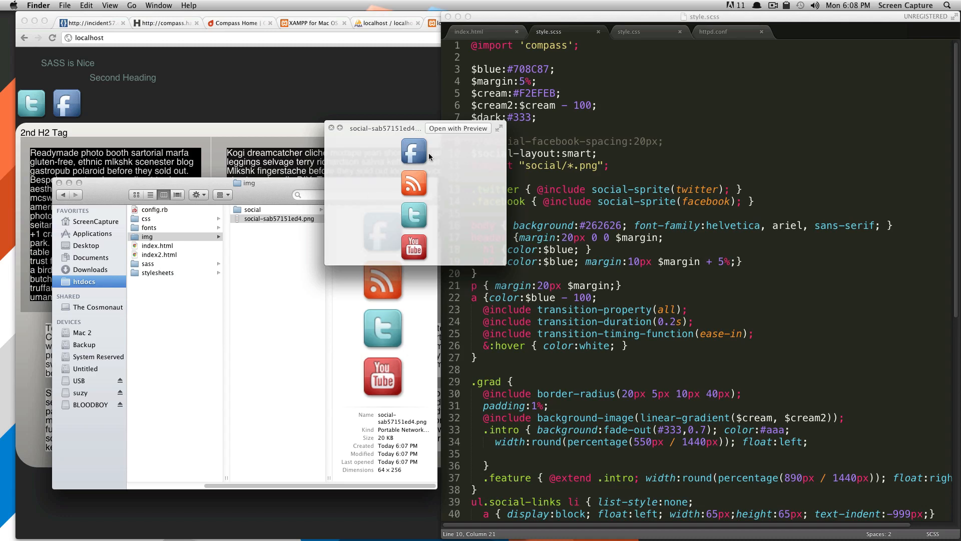
pyautogui.moveTo(442, 196)
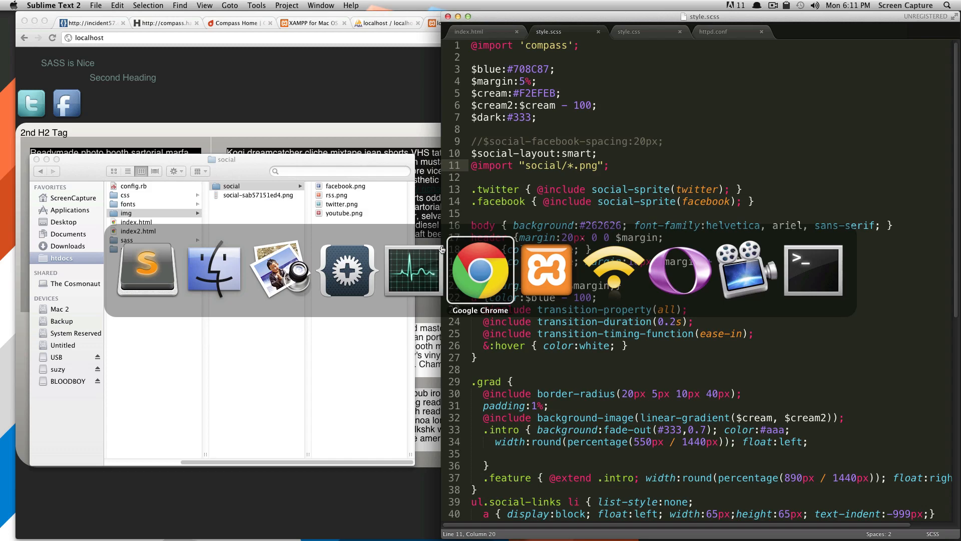
# Select aim.png in the Desktop Finder window to copy into img/social
pyautogui.click(213, 270)
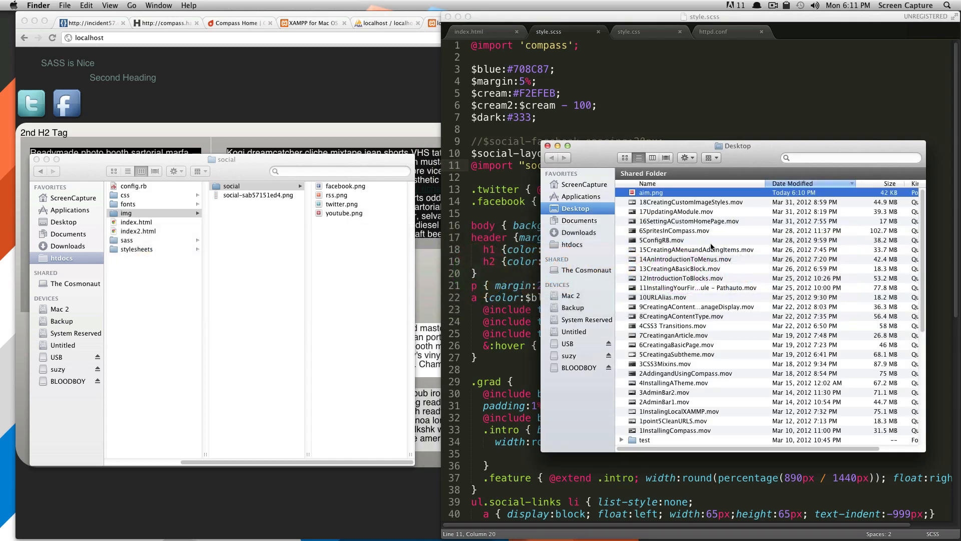
pyautogui.click(651, 192)
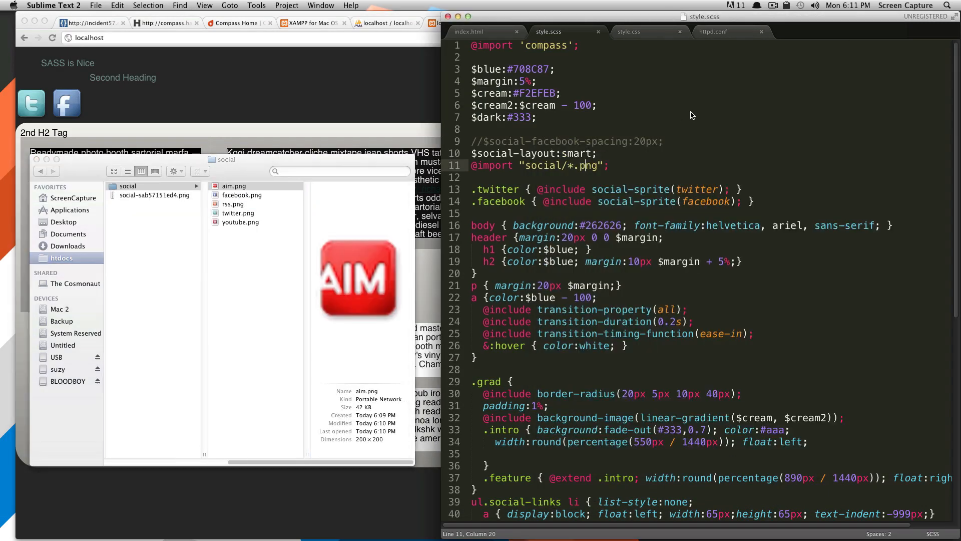
pyautogui.moveTo(685, 120)
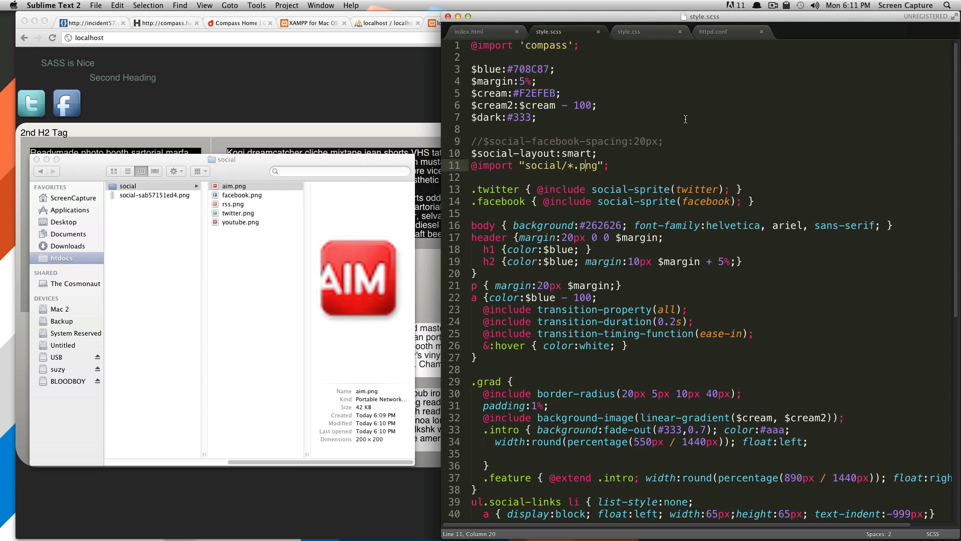
pyautogui.moveTo(680, 122)
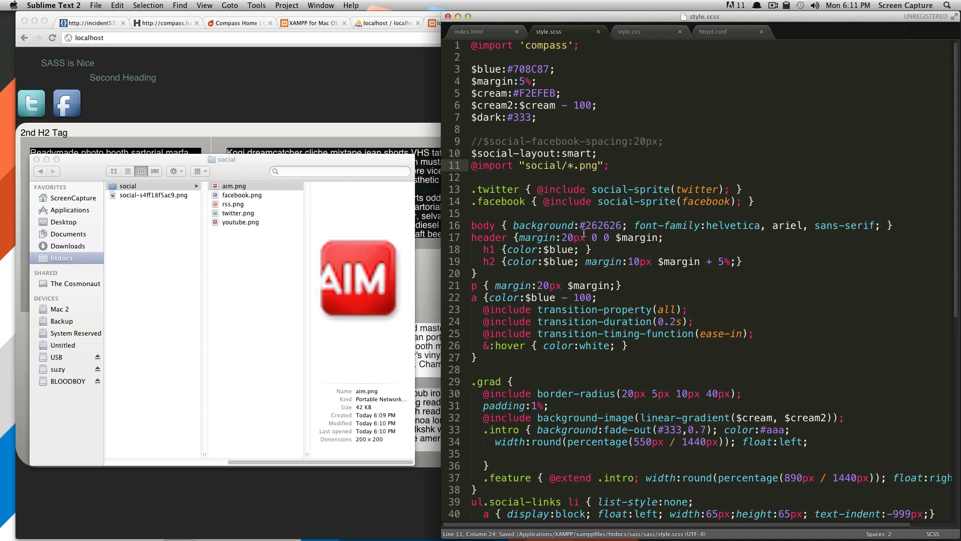
# Preview social-s4ff18f5ac9.png, showing the AIM icon packed with the four icons
pyautogui.click(153, 194)
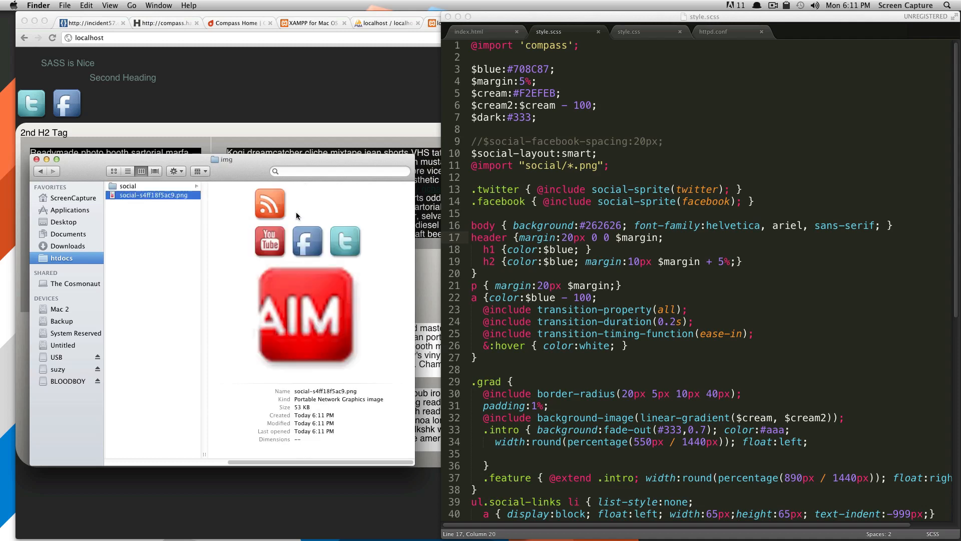
pyautogui.moveTo(264, 266)
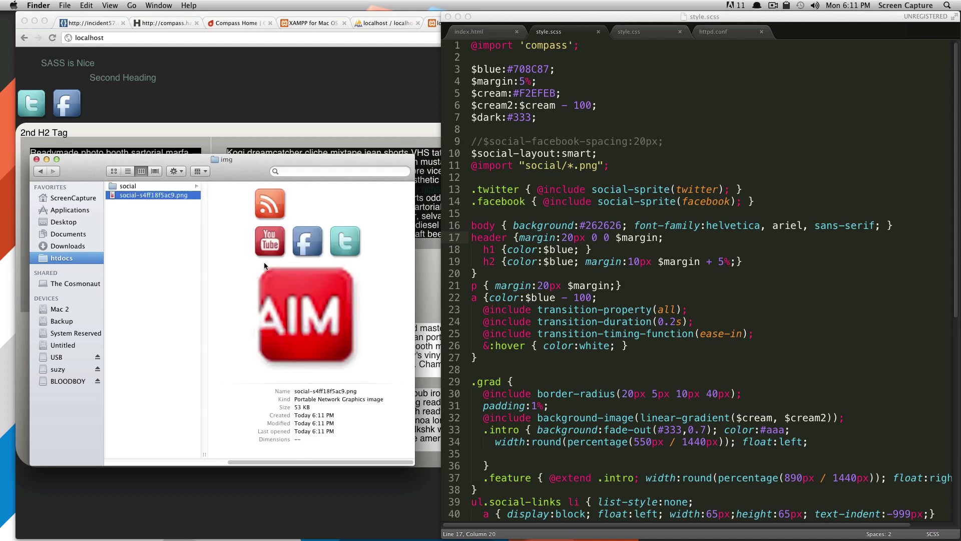
pyautogui.moveTo(311, 297)
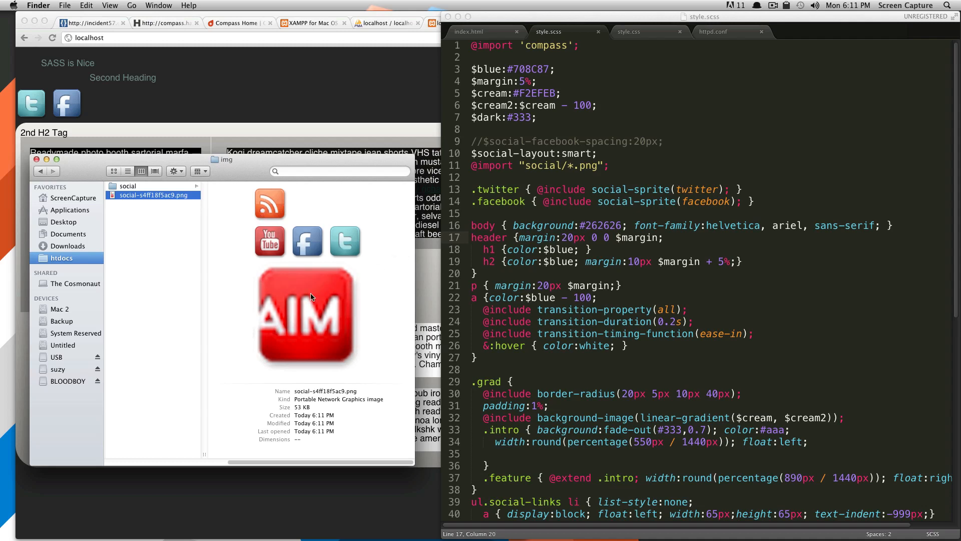
pyautogui.moveTo(256, 325)
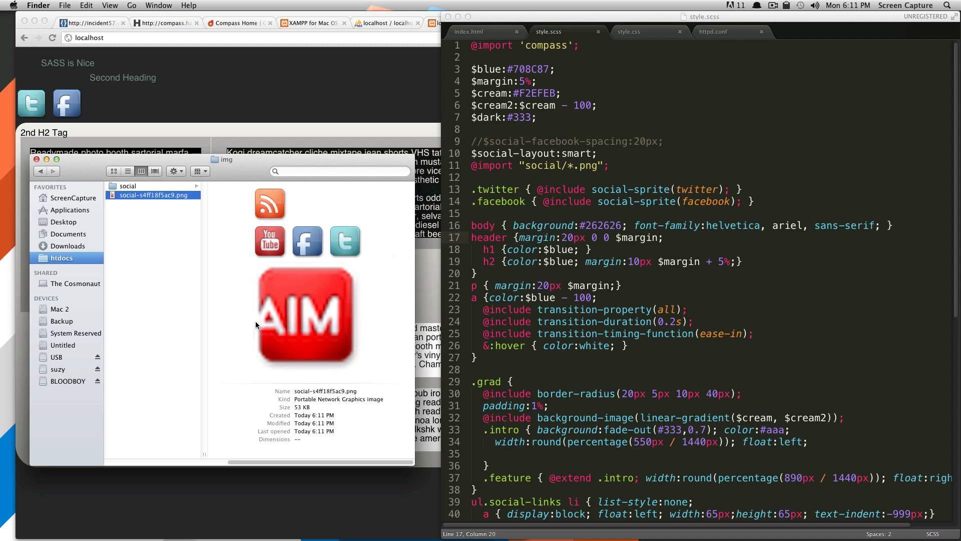
pyautogui.moveTo(175, 211)
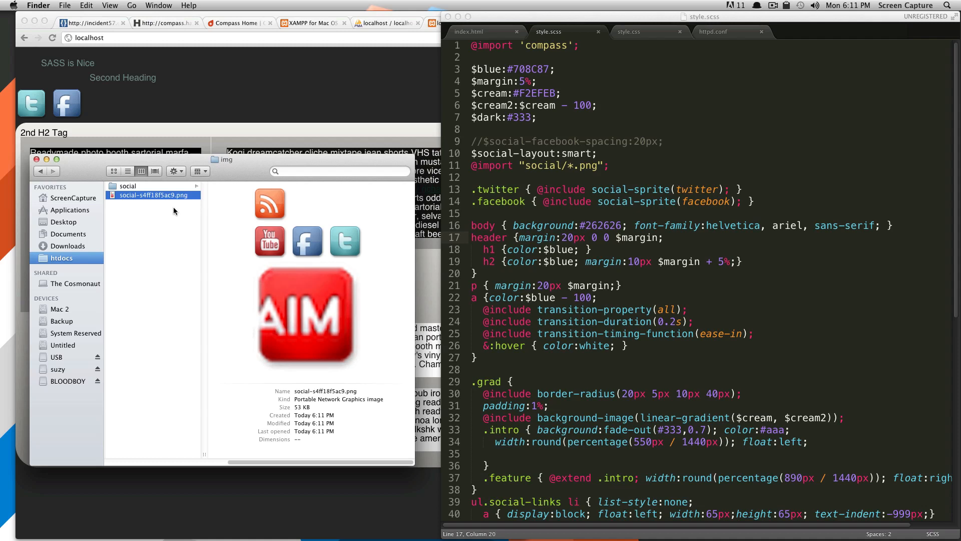
pyautogui.moveTo(565, 173)
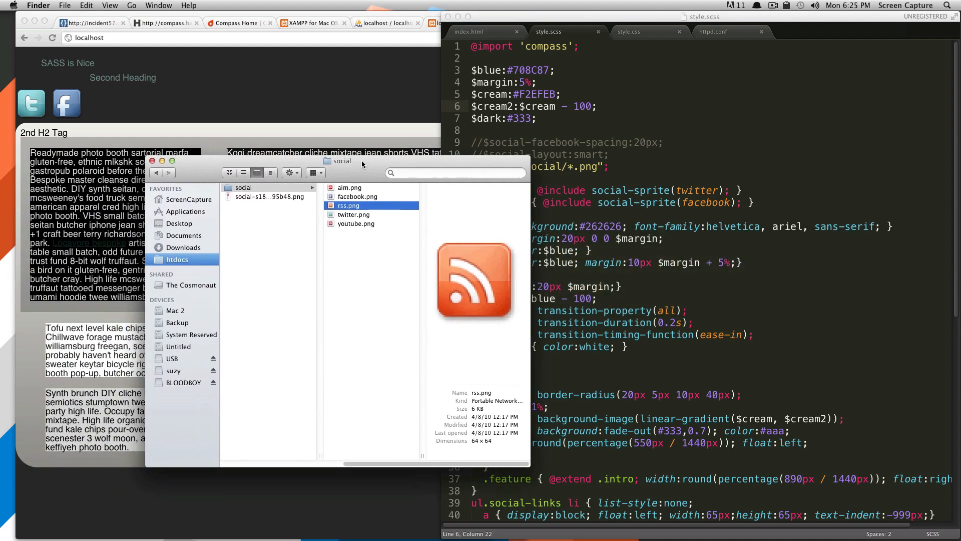
pyautogui.moveTo(352, 209)
pyautogui.write('facebook_hove')
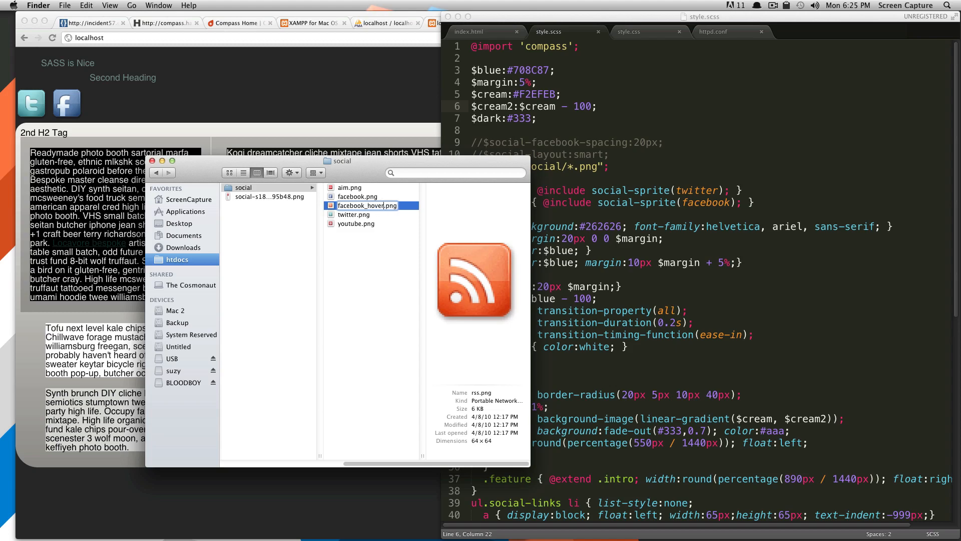
# Commit the rename of the RSS icon to facebook_hover.png in img/social
pyautogui.click(354, 277)
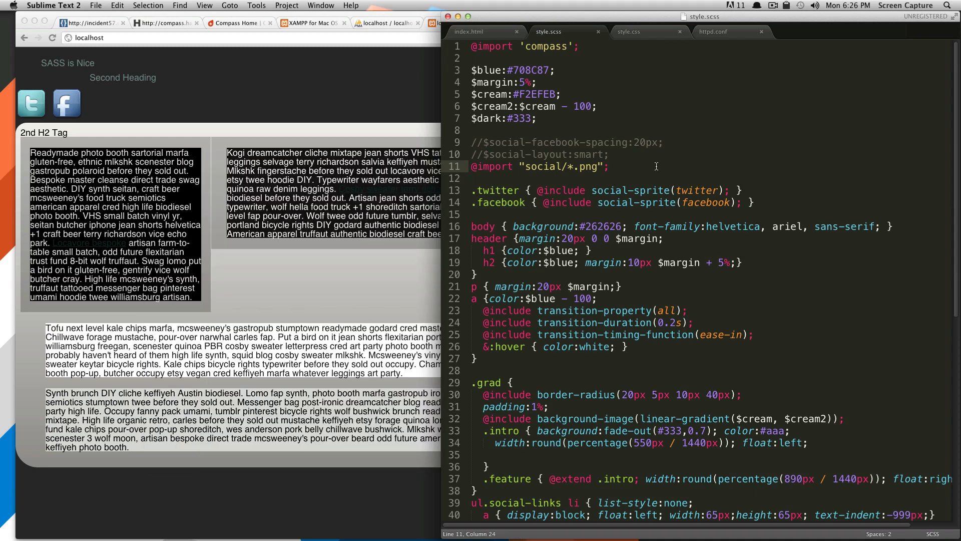
pyautogui.moveTo(631, 35)
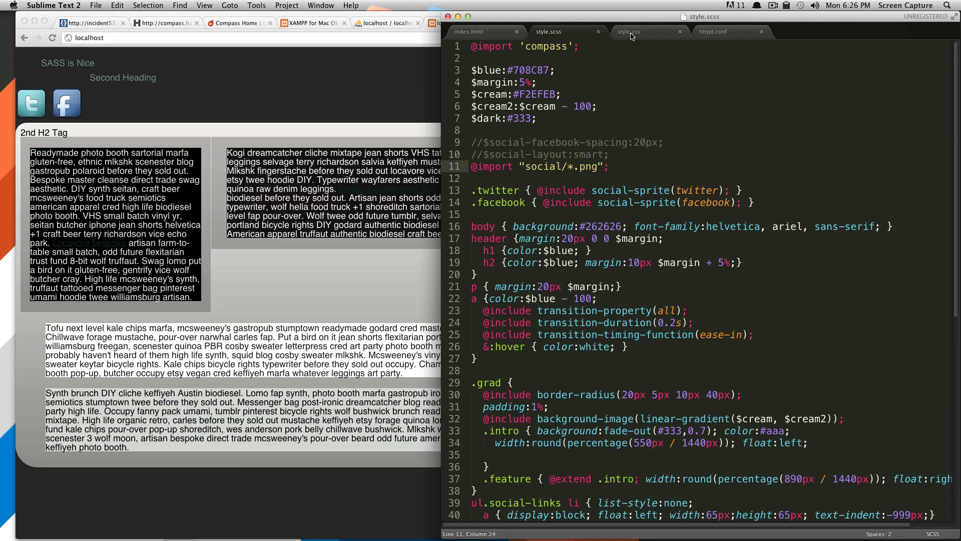
# View compiled style.css with its generated .facebook:hover sprite rule
pyautogui.click(629, 31)
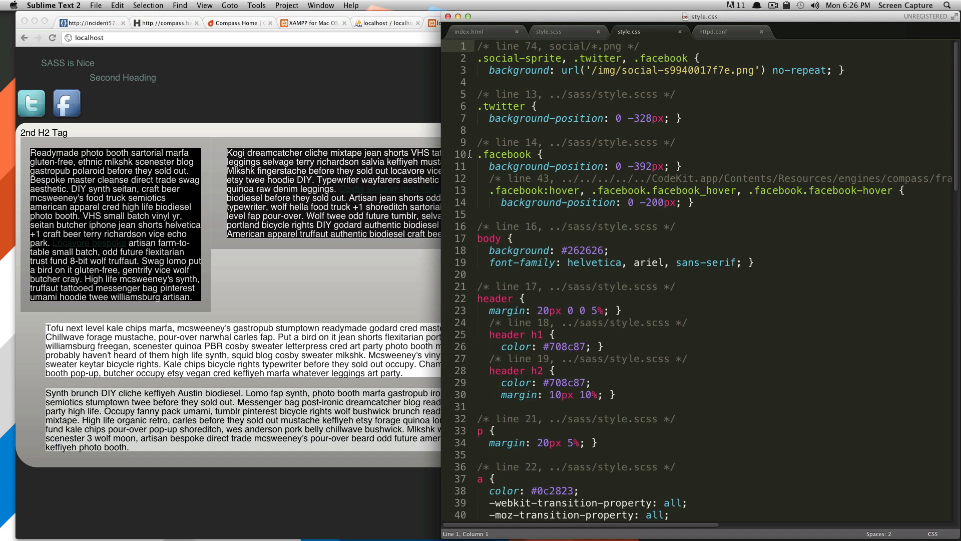
pyautogui.moveTo(478, 162)
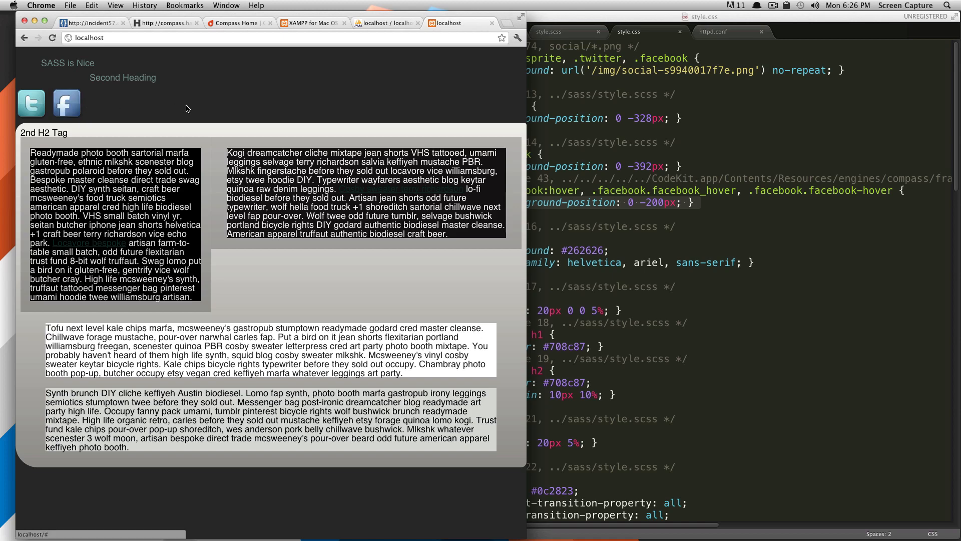
pyautogui.moveTo(410, 104)
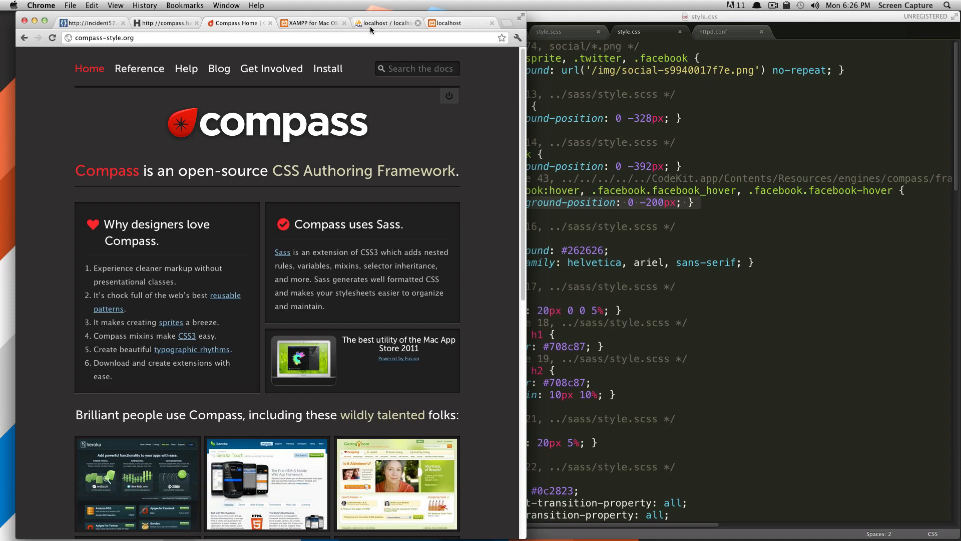
pyautogui.moveTo(303, 226)
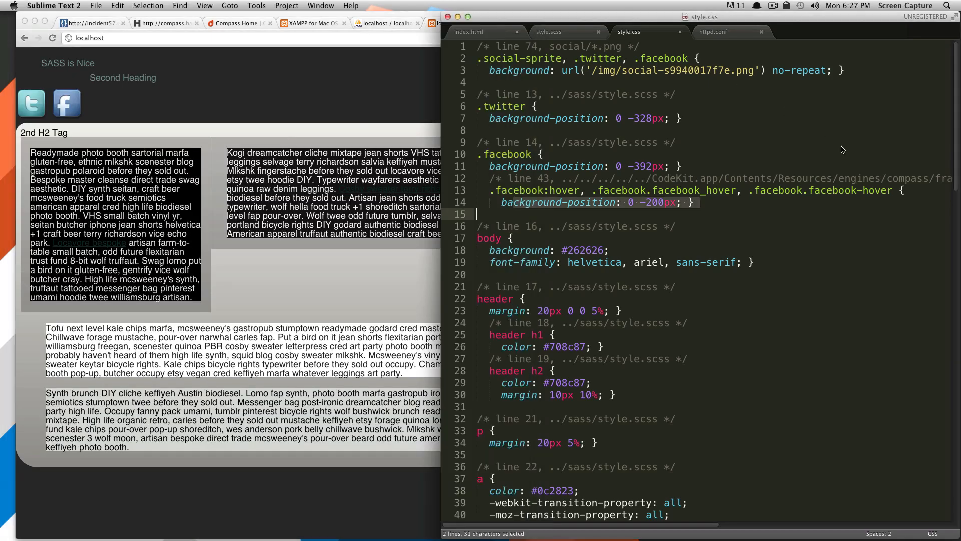
pyautogui.moveTo(841, 148)
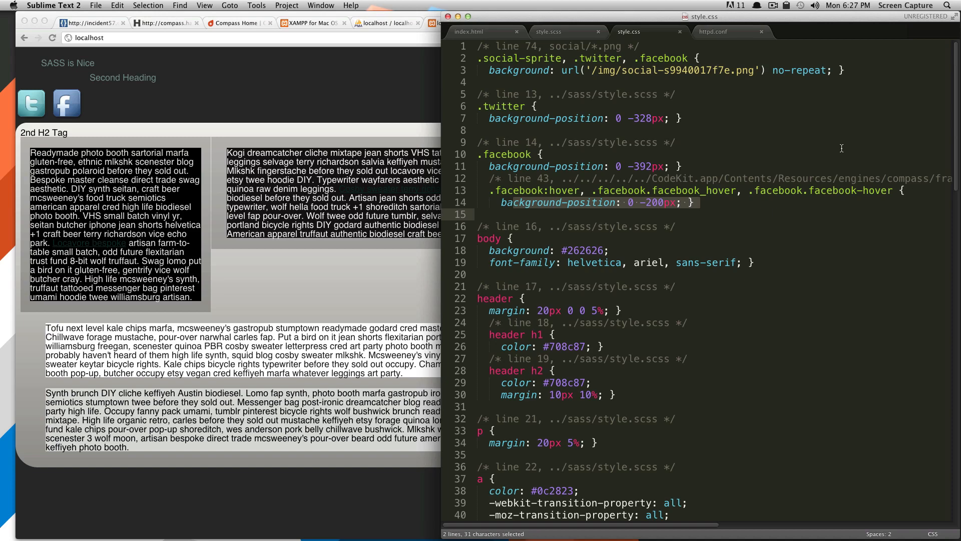